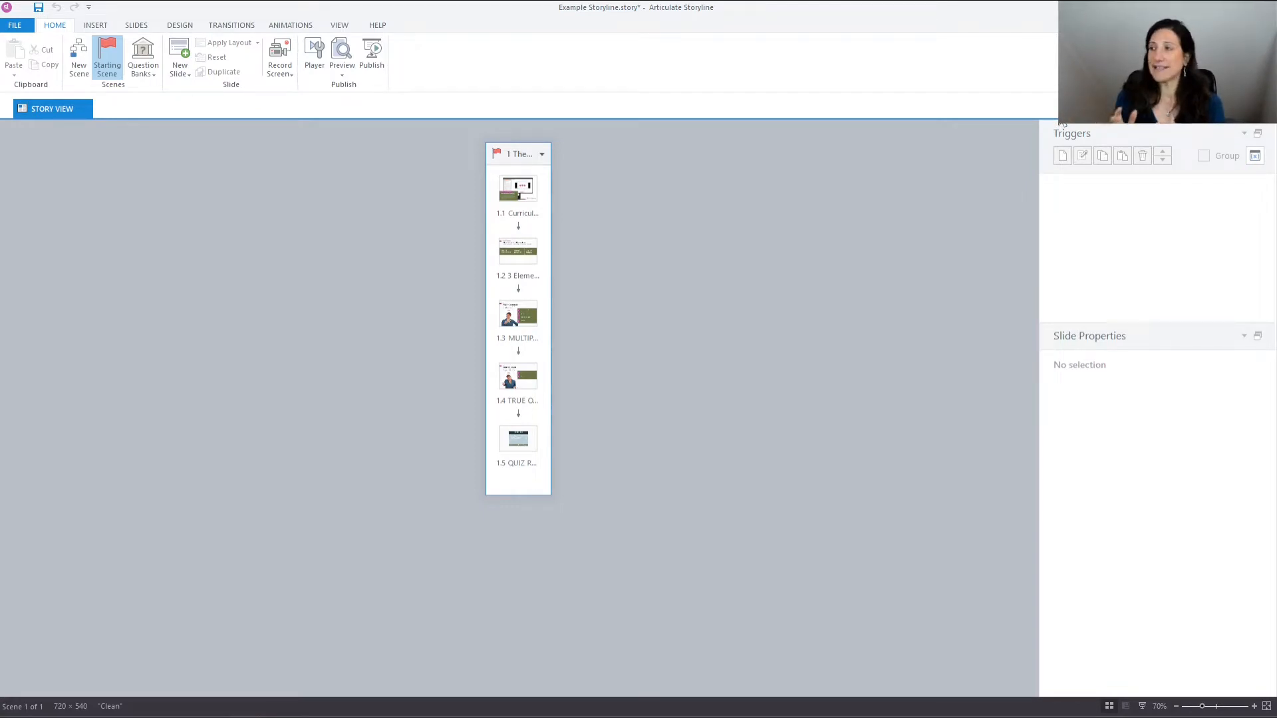
pyautogui.moveTo(598, 193)
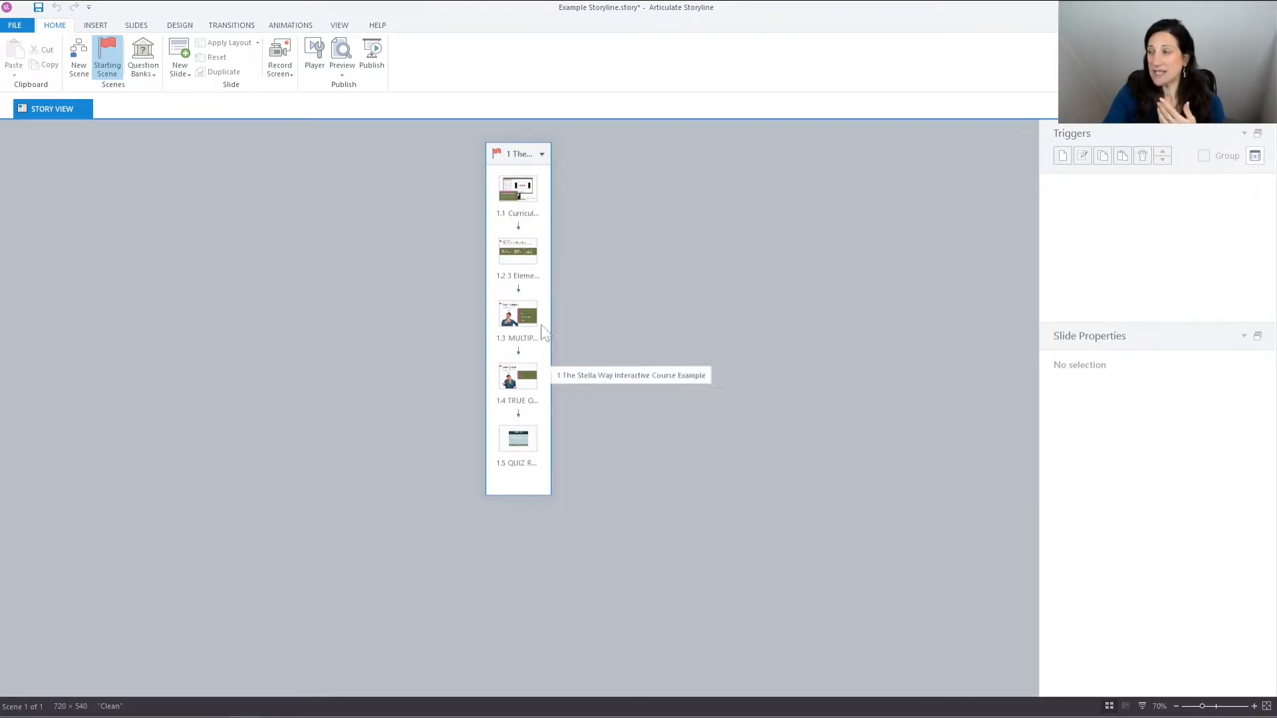
pyautogui.moveTo(518, 188)
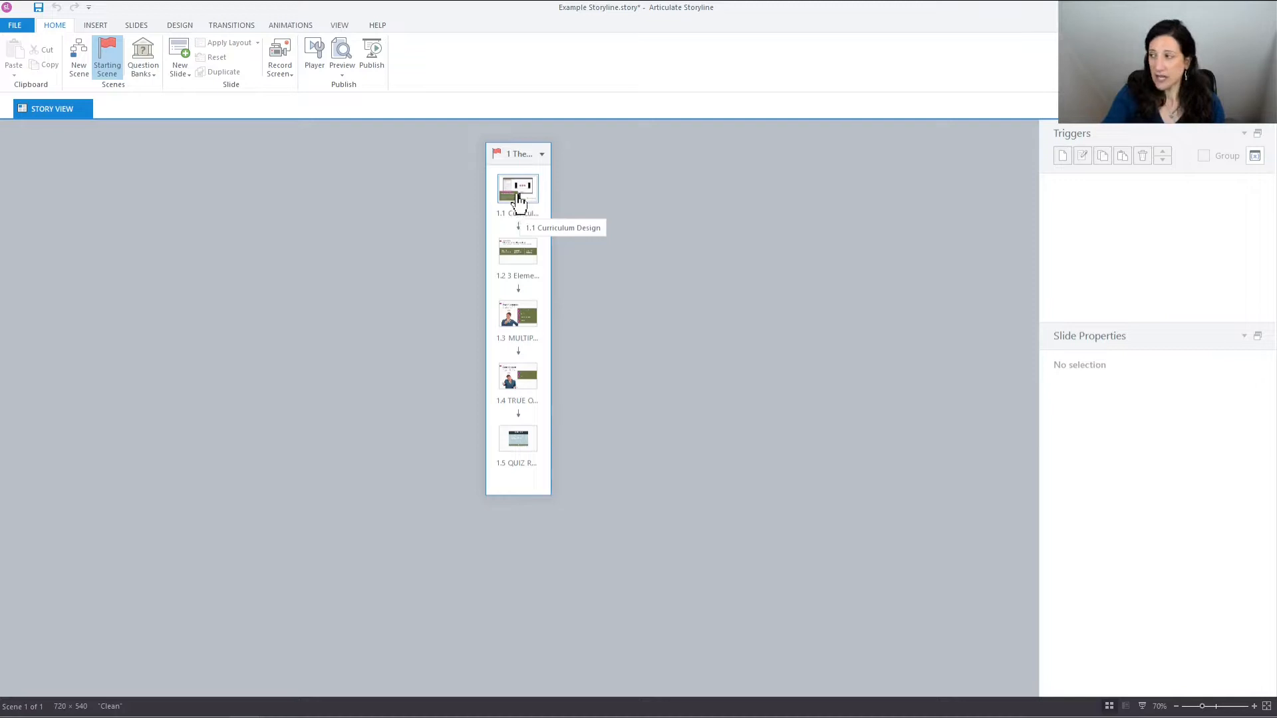
# Open slide 1.1 Curriculum Design in Slide View.
pyautogui.click(518, 186)
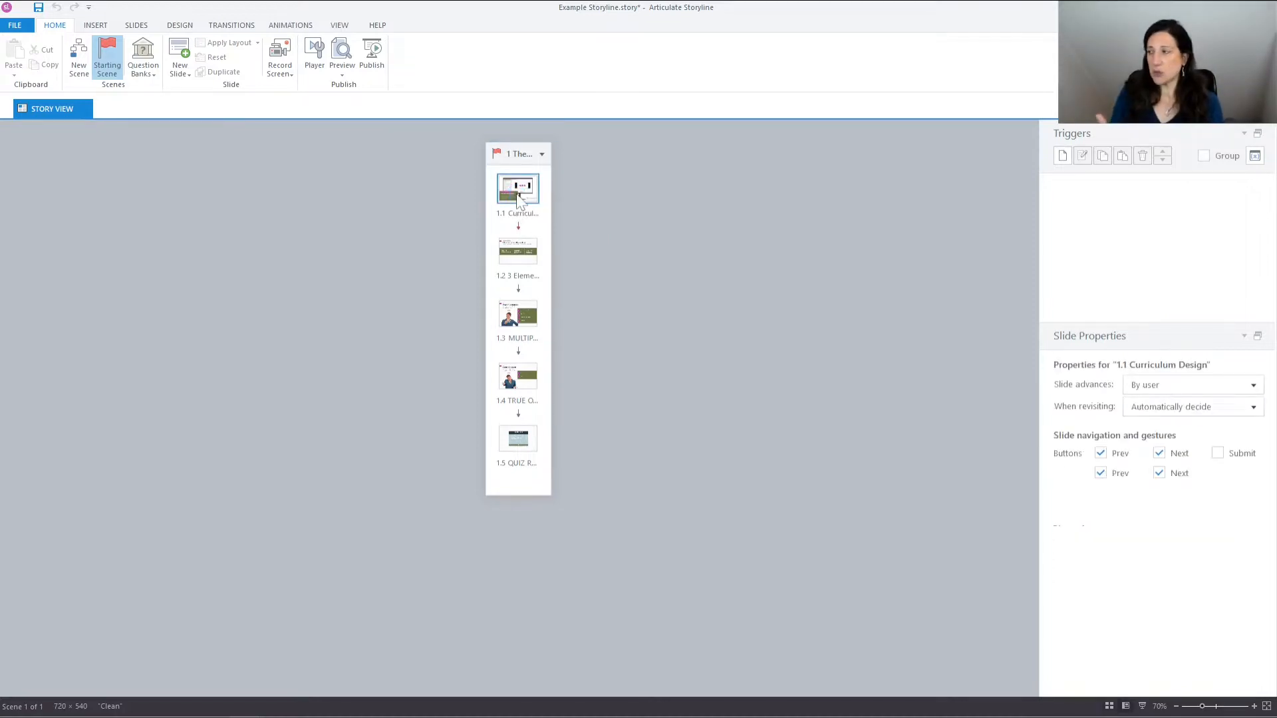
pyautogui.doubleClick(517, 188)
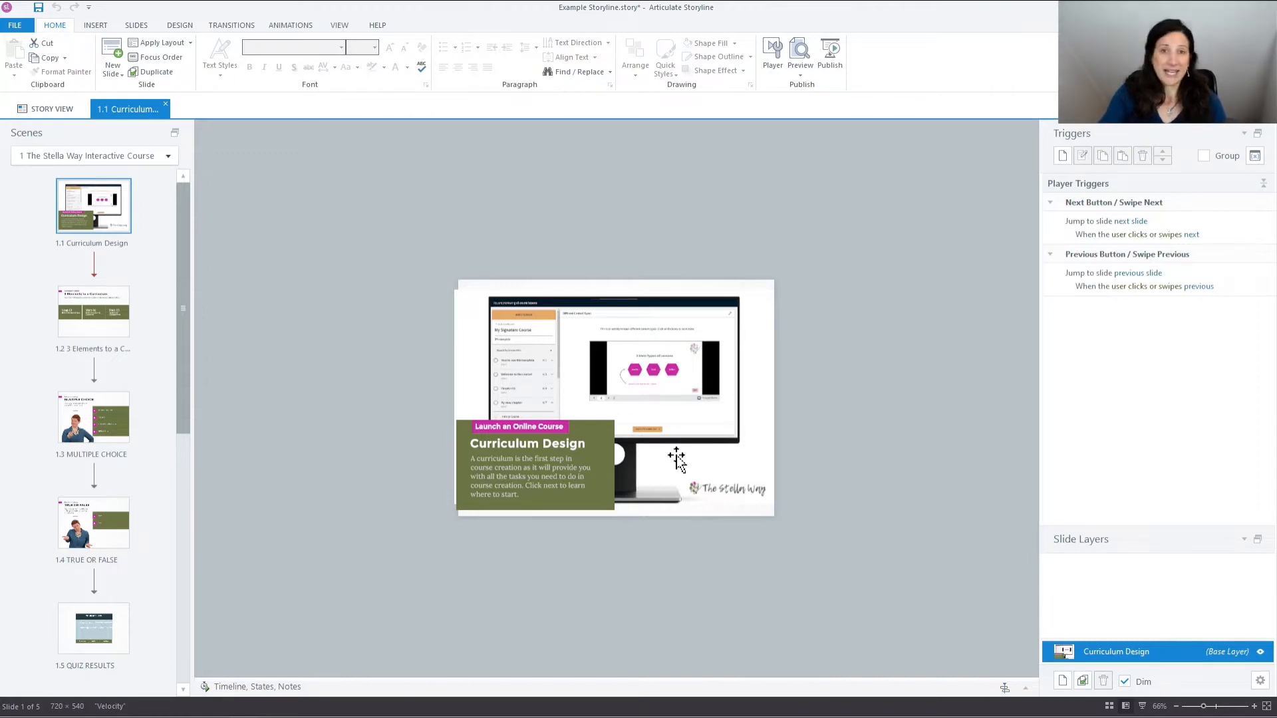
# View slide 1.2 '3 Elements to a Curriculum' and its layers.
pyautogui.click(93, 312)
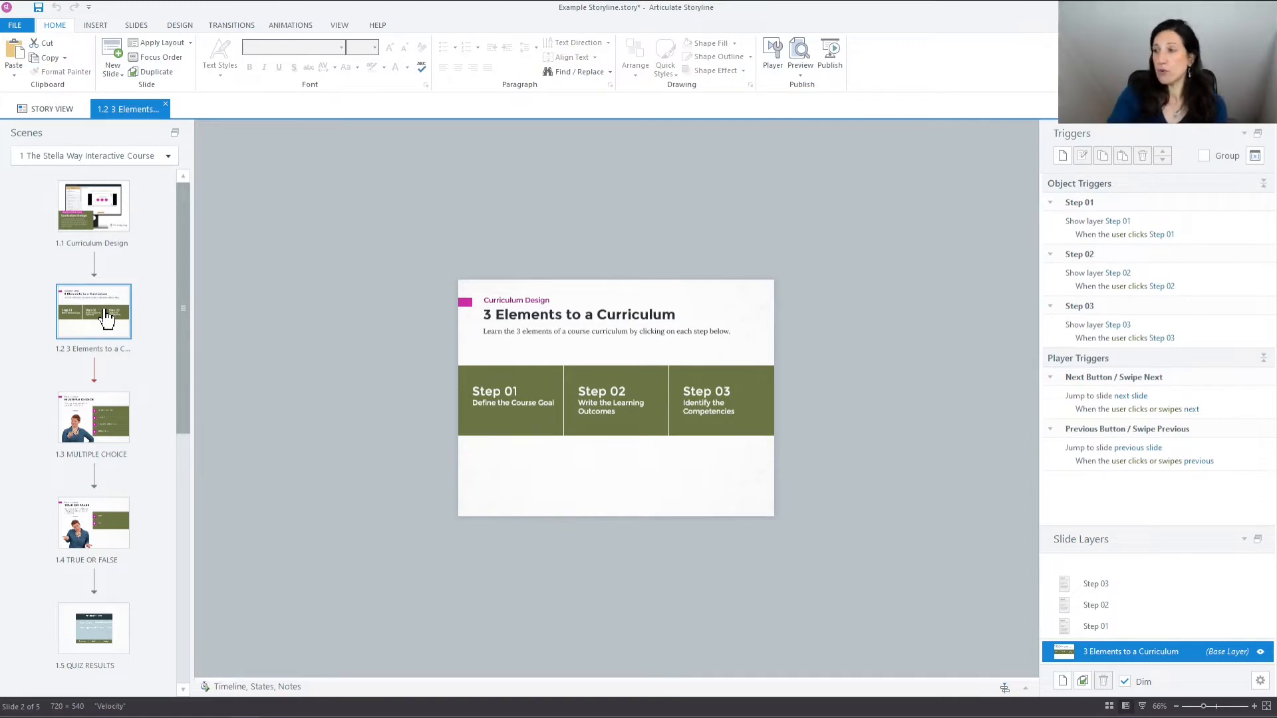
pyautogui.click(1096, 625)
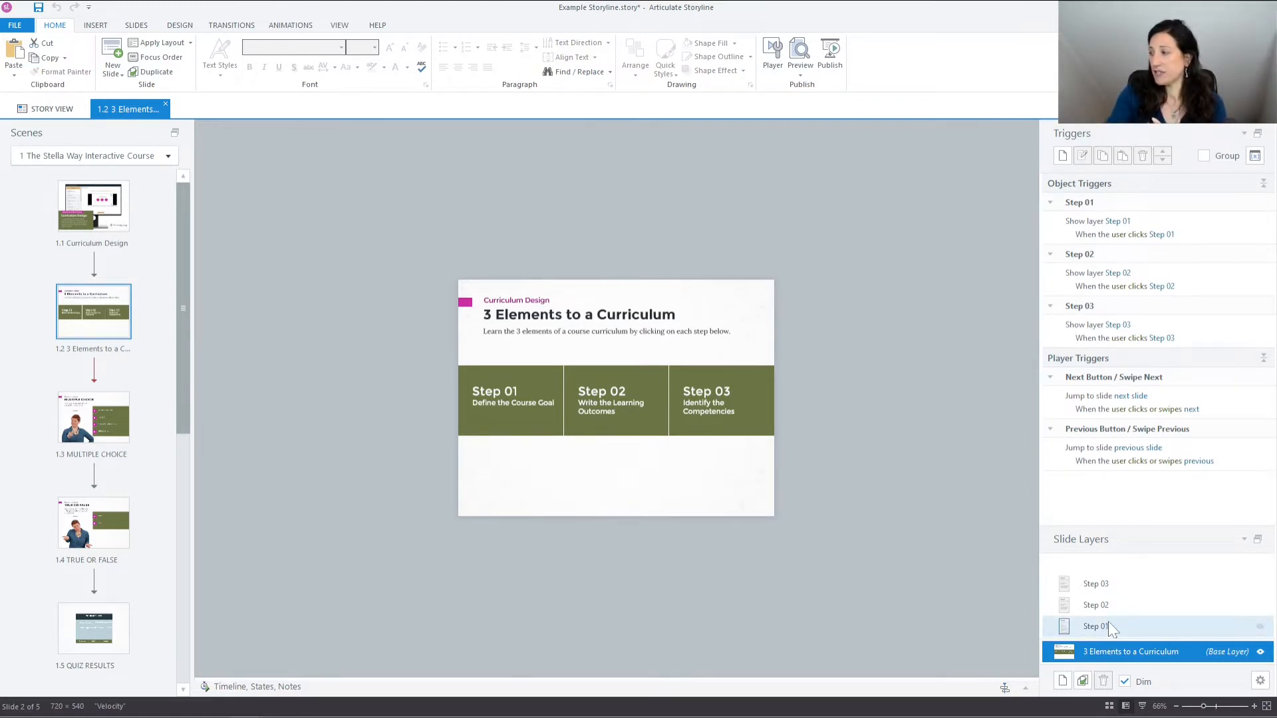
pyautogui.click(1096, 627)
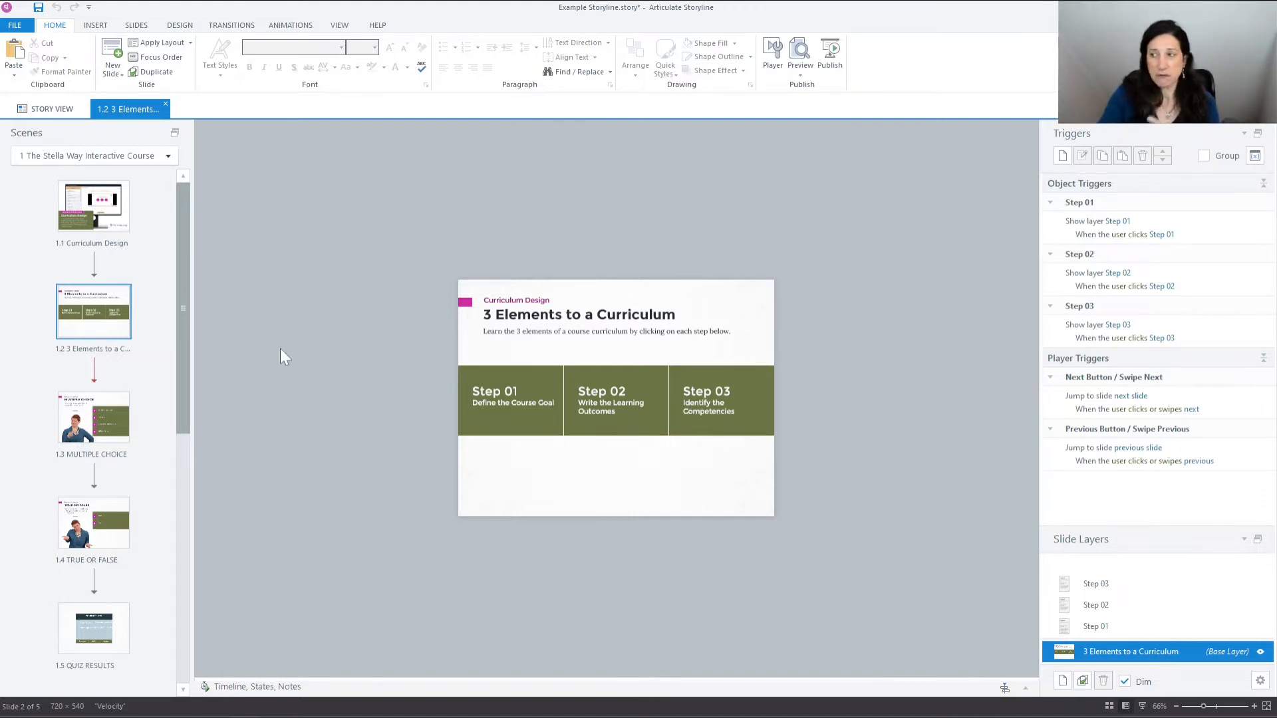
# Switch between slide 1.2 and slide 1.3, ending on the Multiple Choice quiz slide.
pyautogui.click(93, 417)
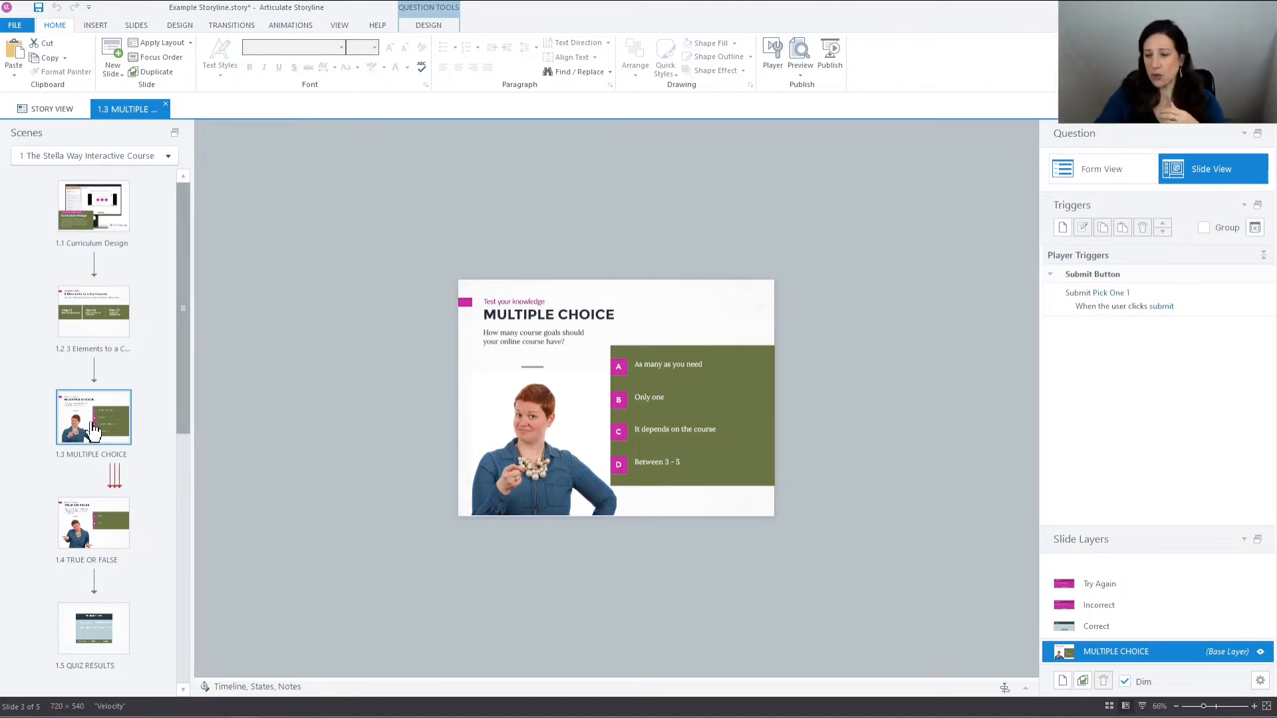
pyautogui.click(93, 311)
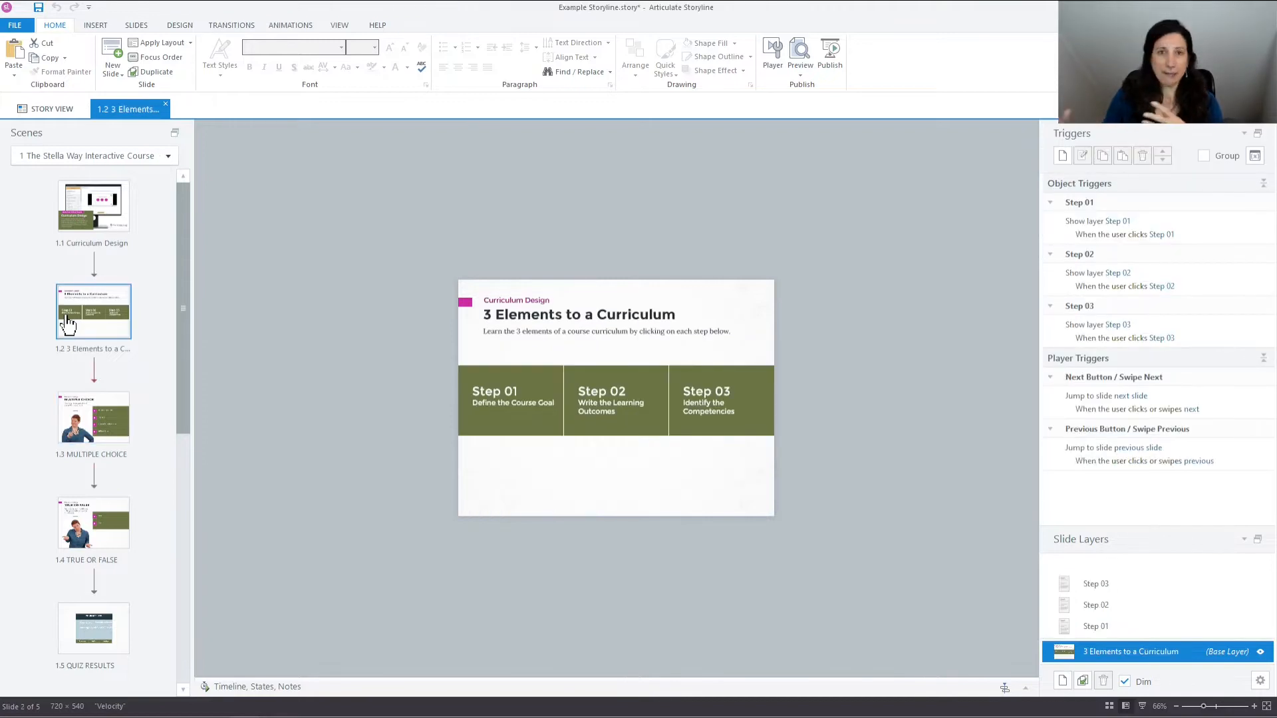
pyautogui.moveTo(81, 417)
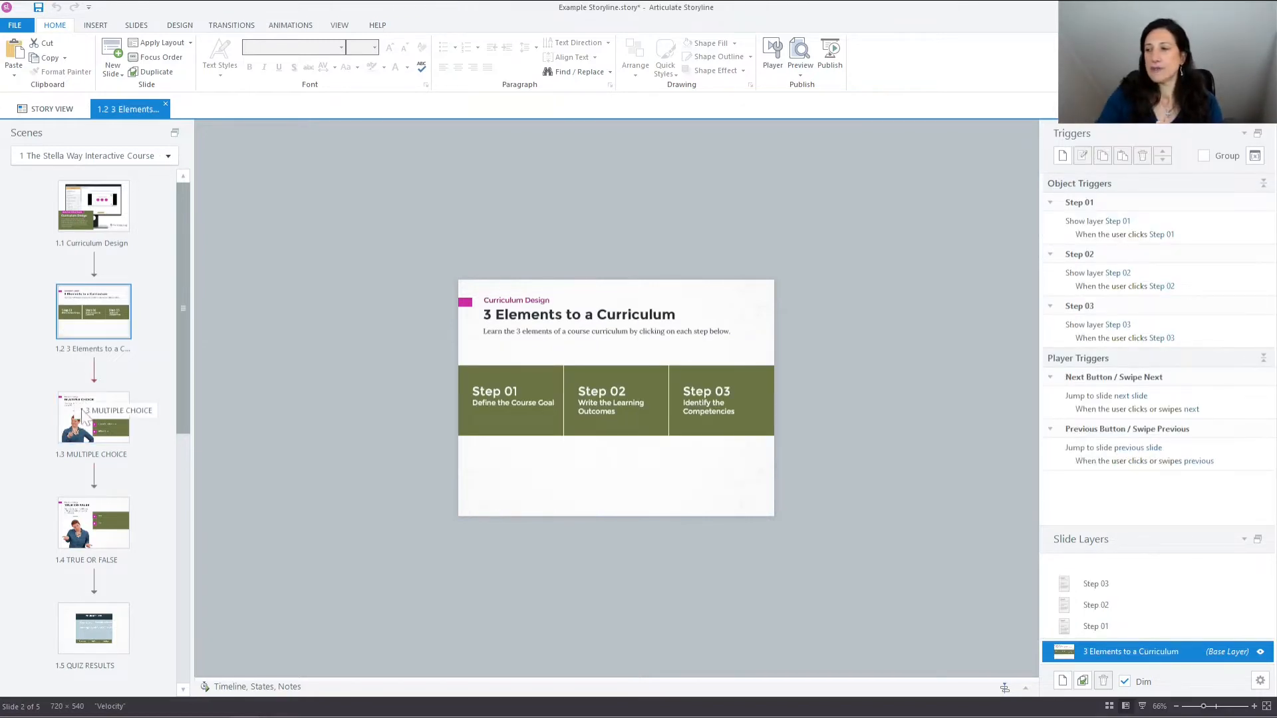
pyautogui.click(93, 417)
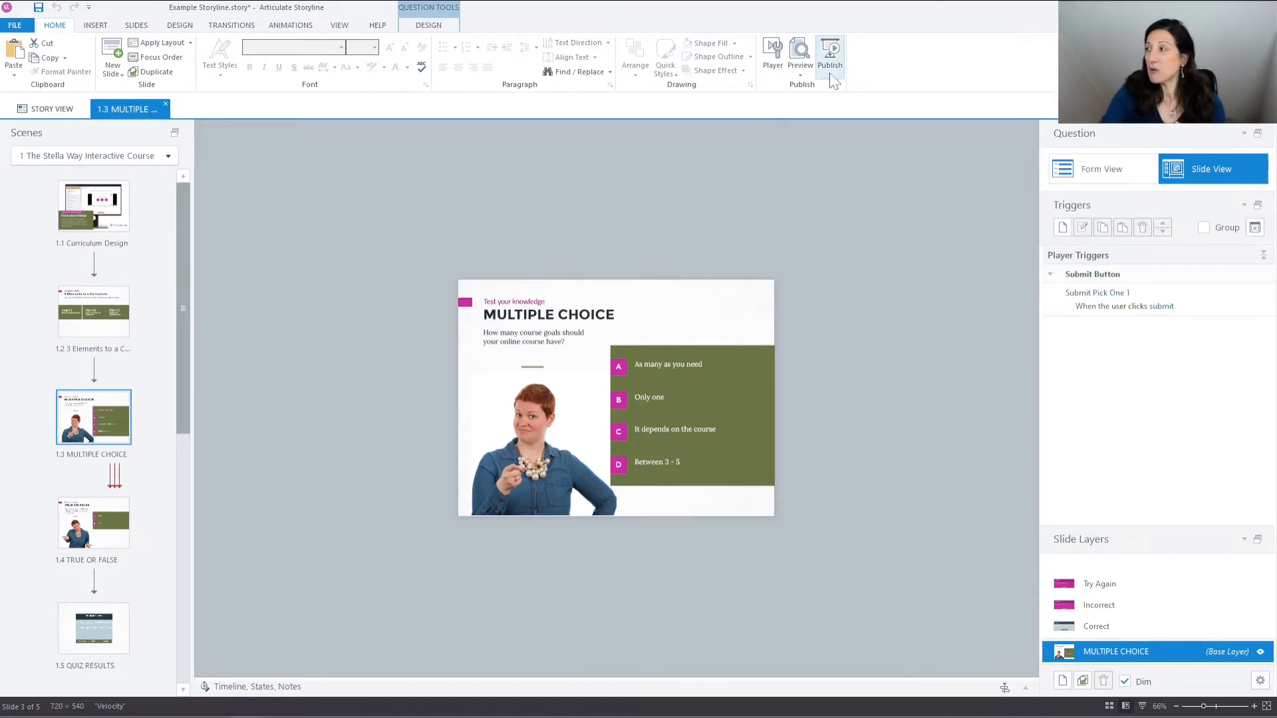
pyautogui.click(830, 51)
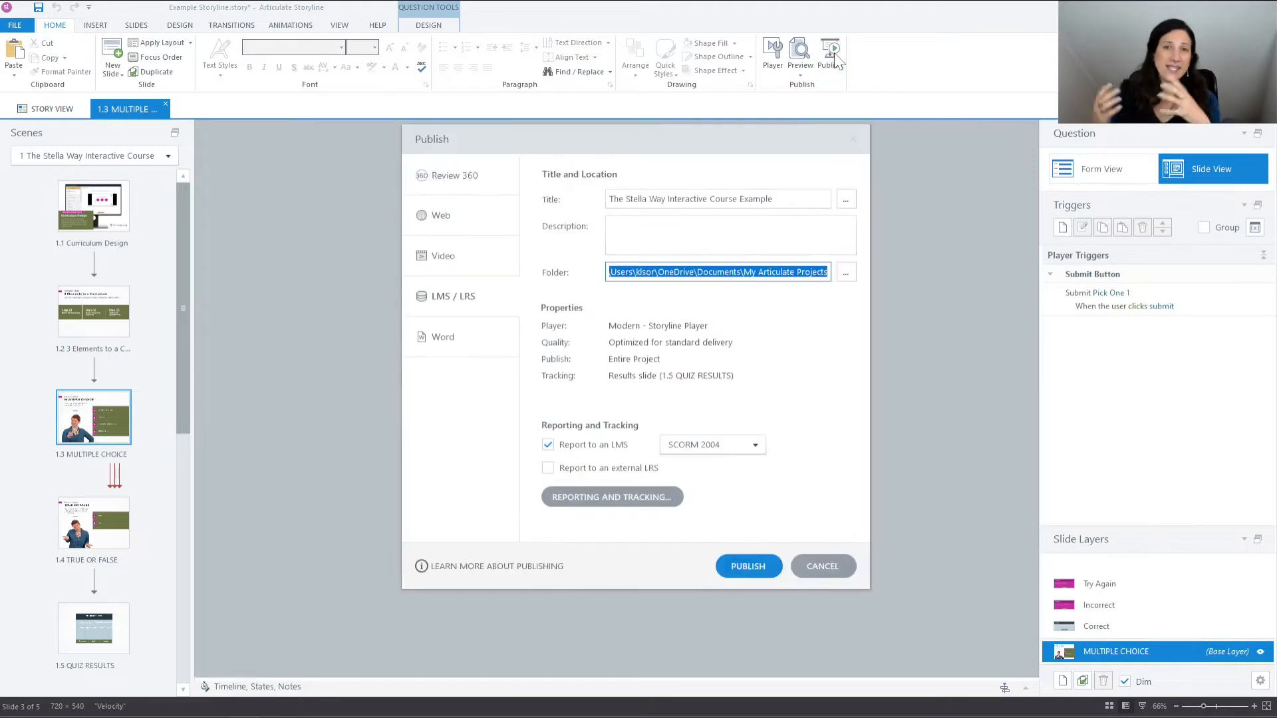
pyautogui.moveTo(489, 291)
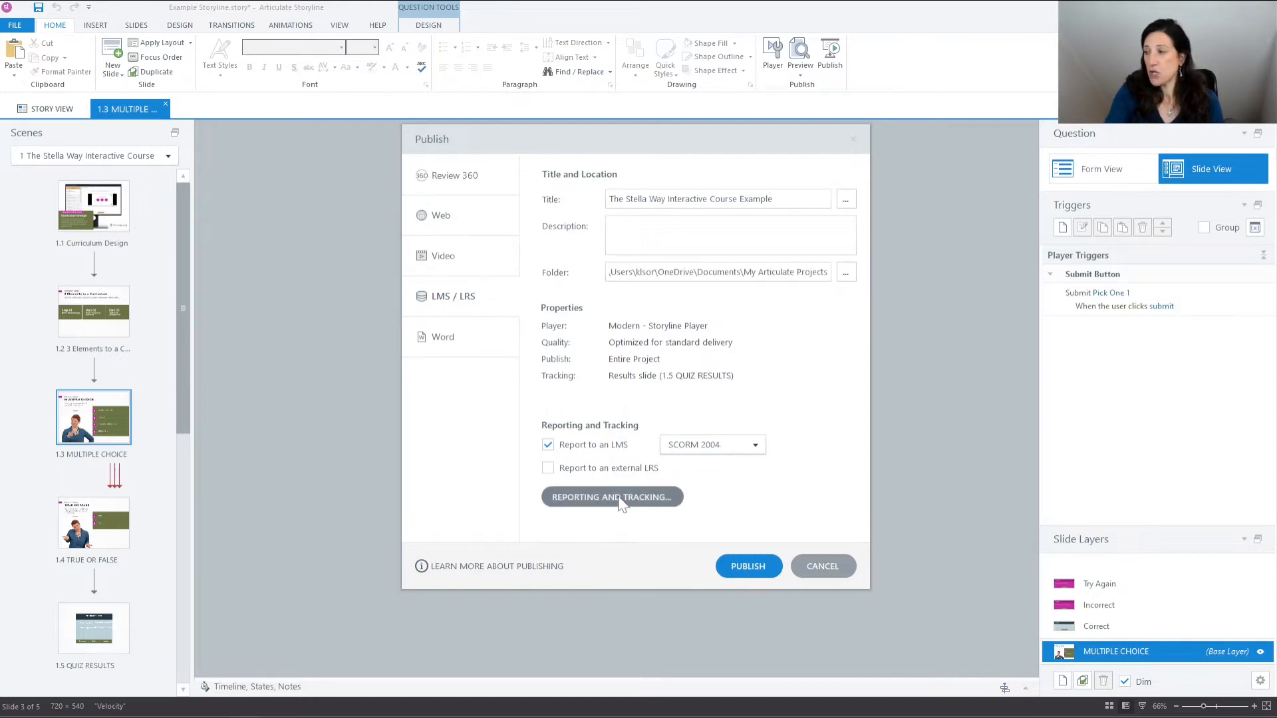
pyautogui.click(612, 497)
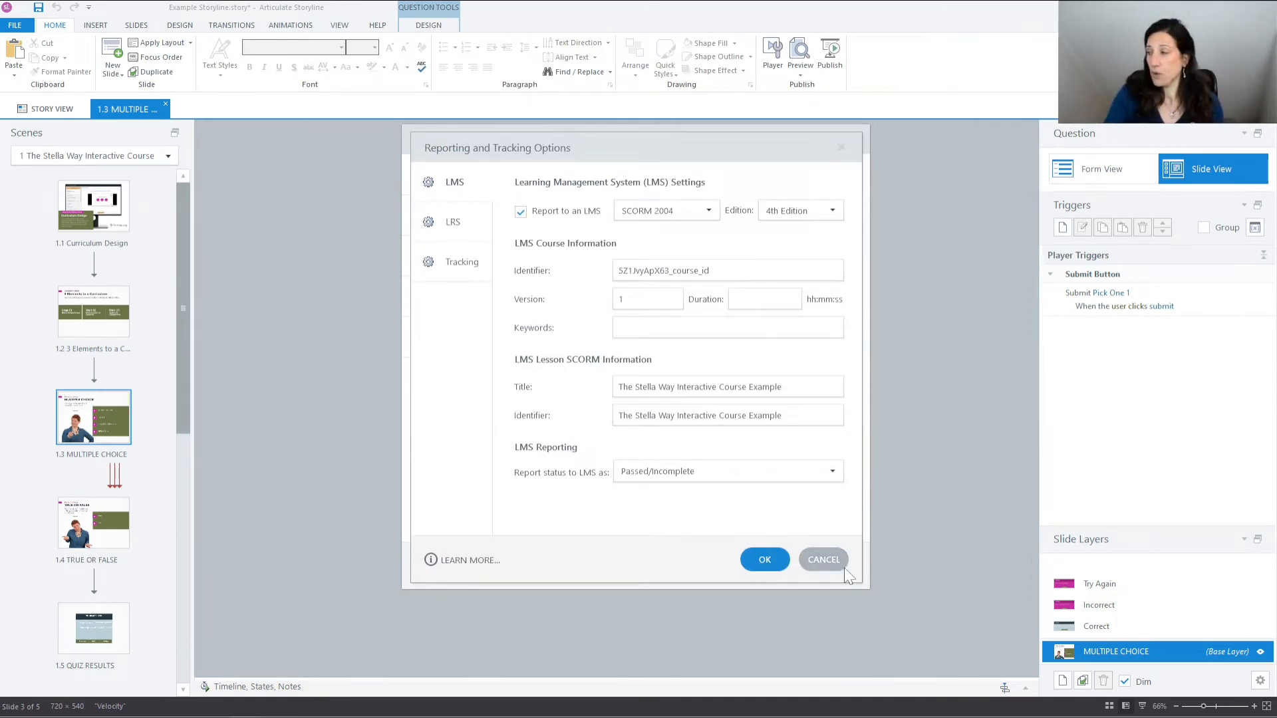
pyautogui.click(823, 560)
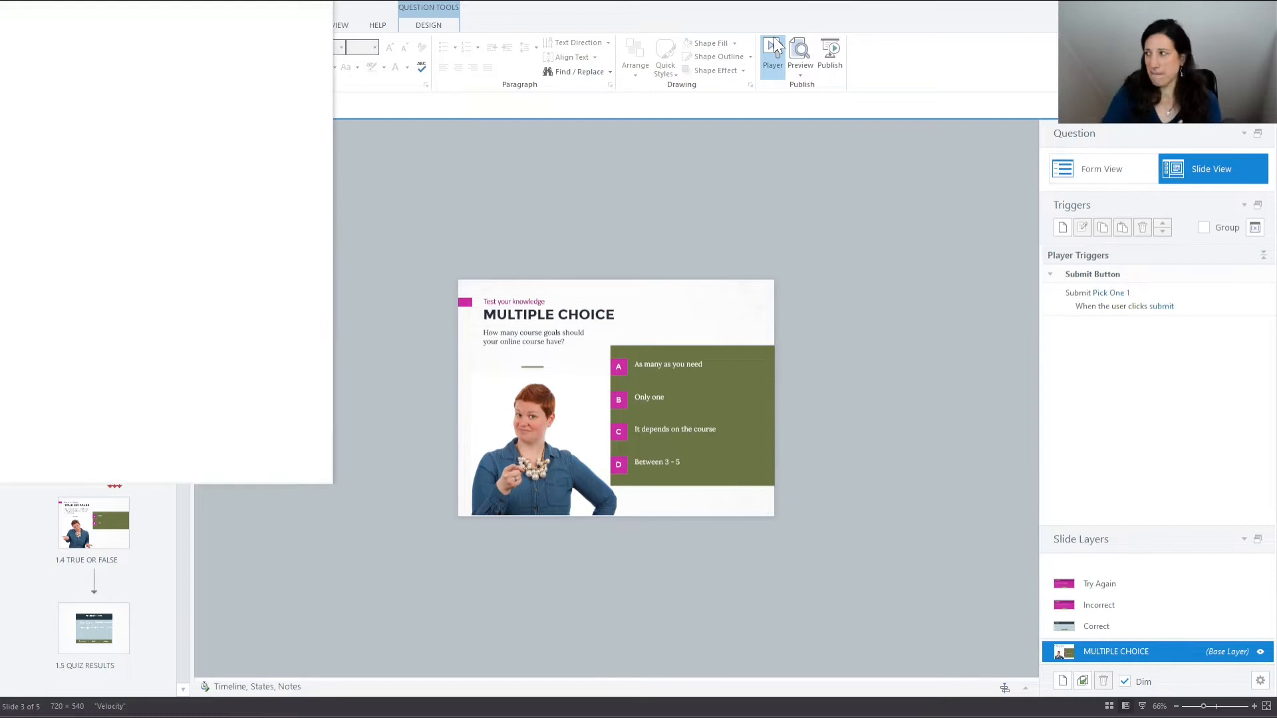
pyautogui.click(772, 50)
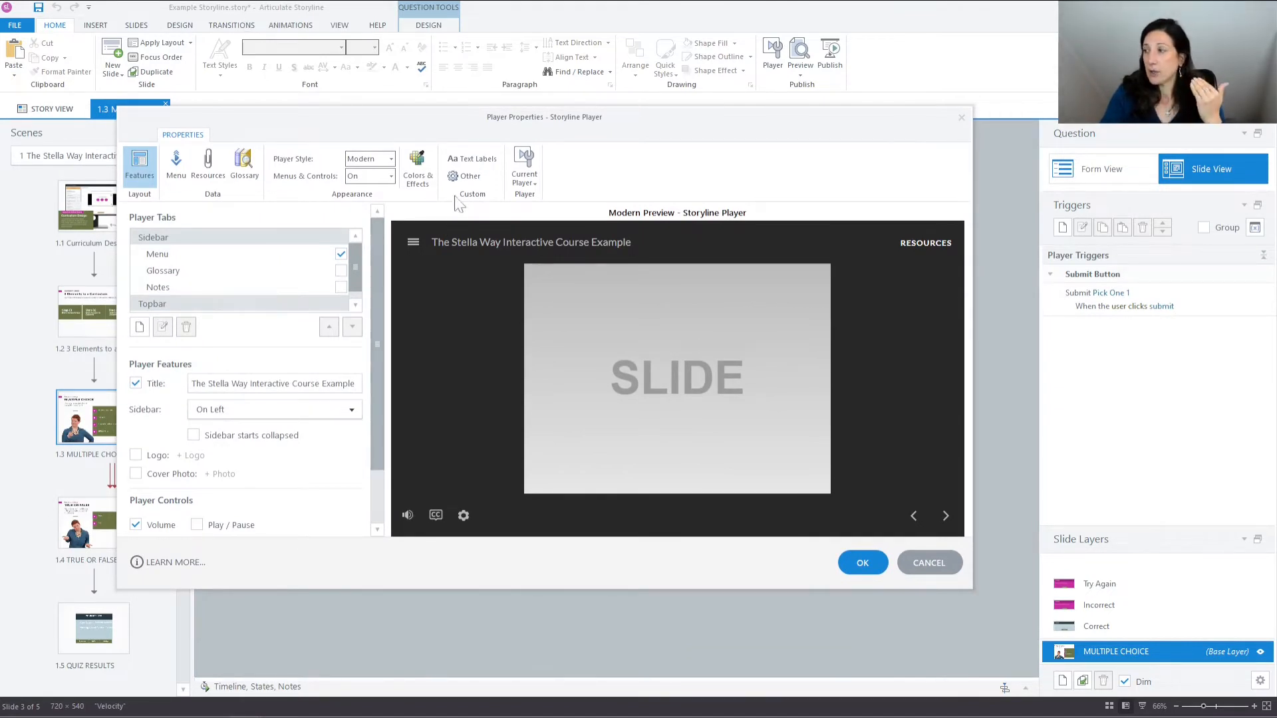
pyautogui.click(469, 176)
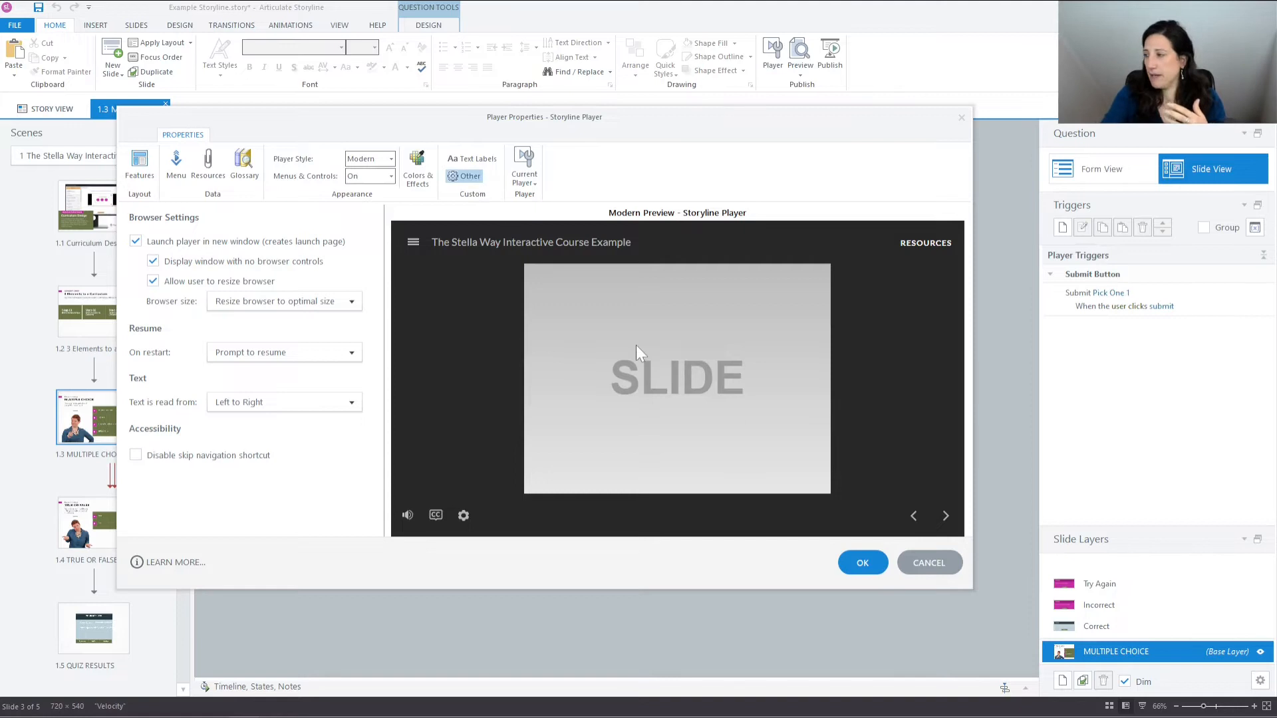
pyautogui.moveTo(928, 563)
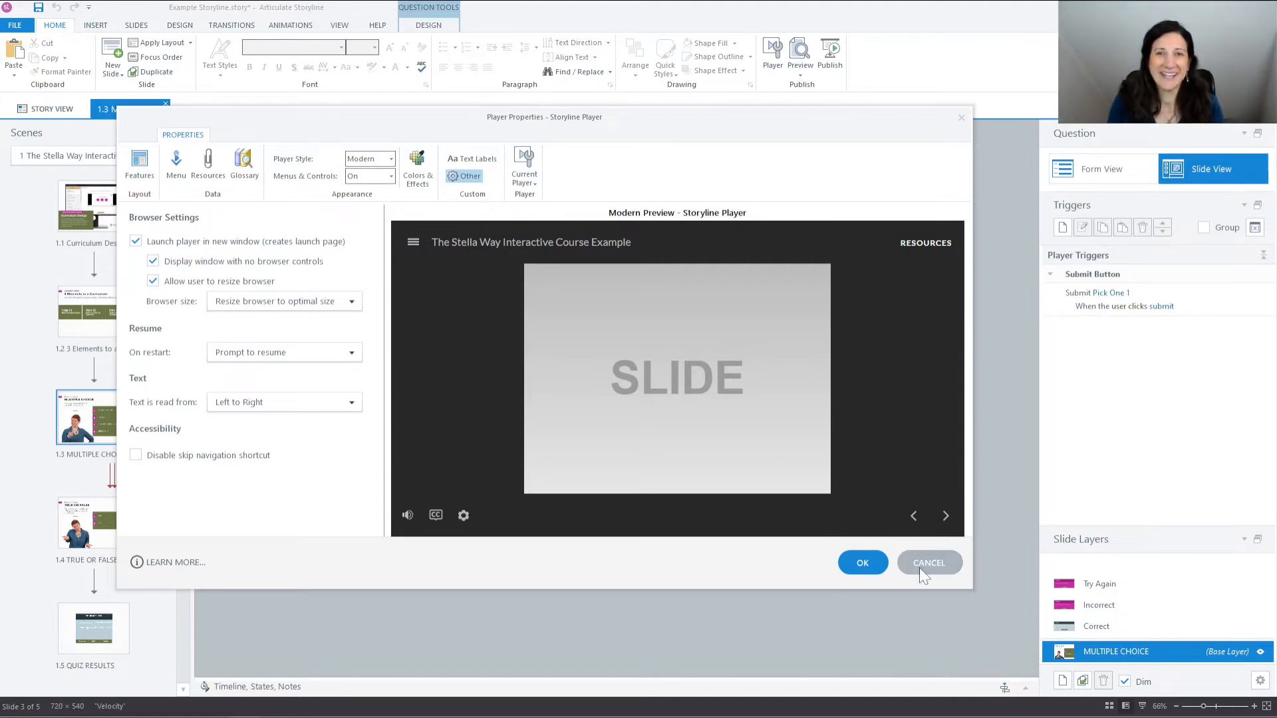
pyautogui.click(929, 563)
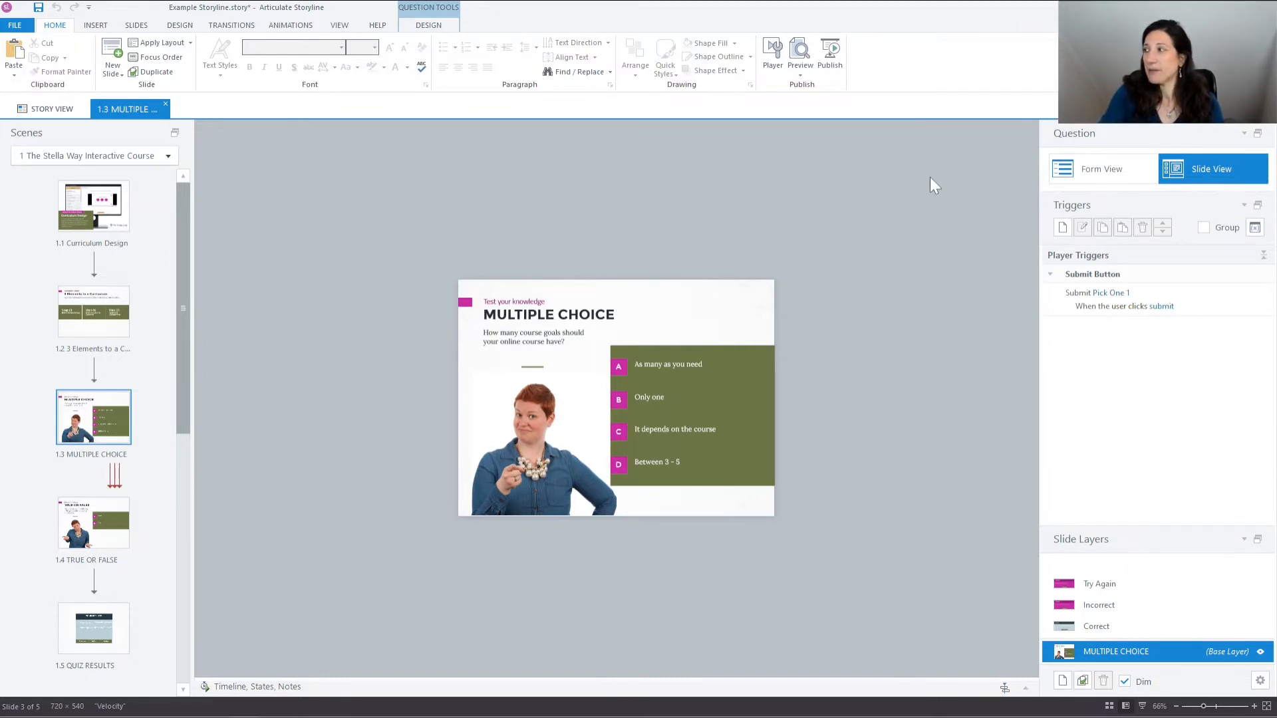
pyautogui.moveTo(830, 51)
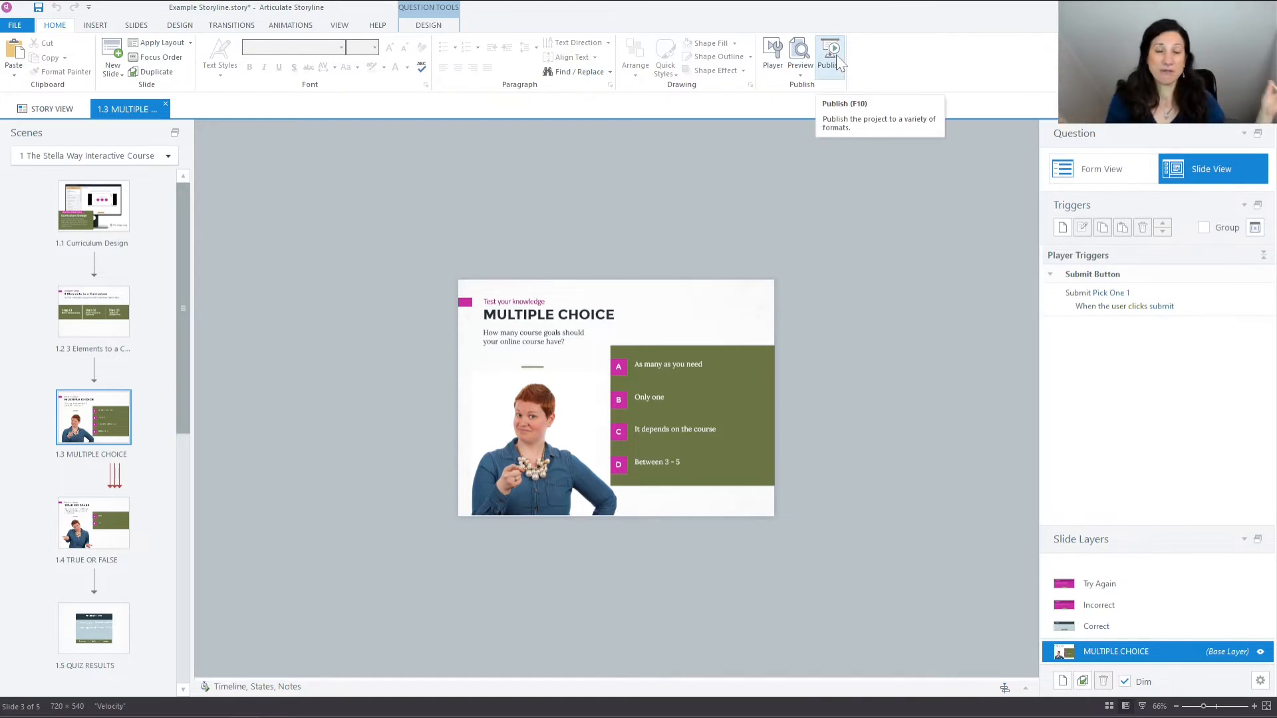
pyautogui.click(829, 50)
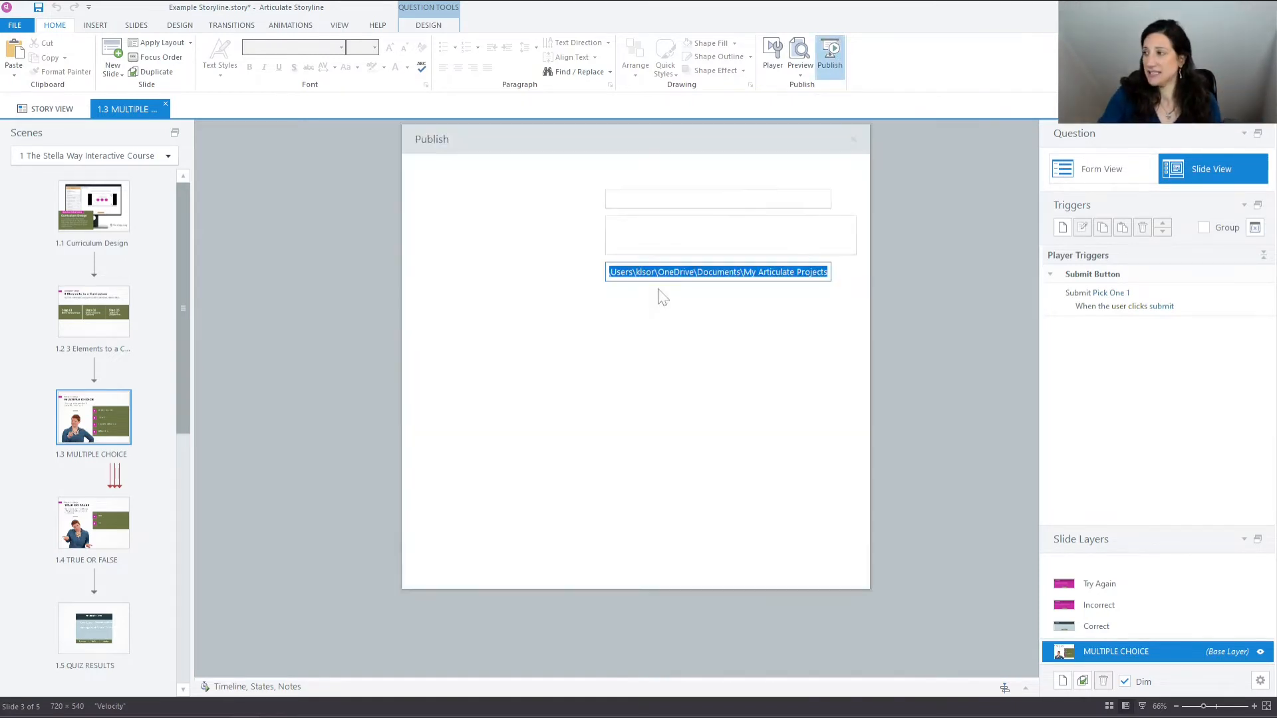
pyautogui.click(829, 57)
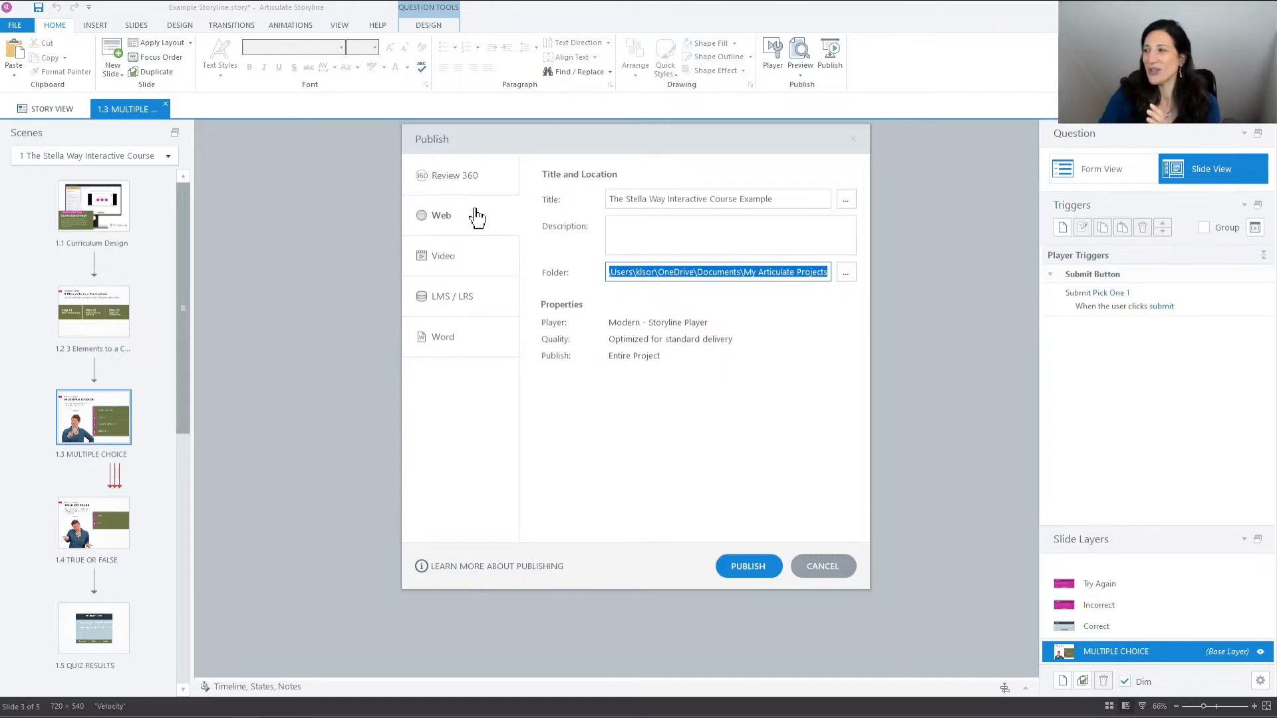
pyautogui.moveTo(601, 490)
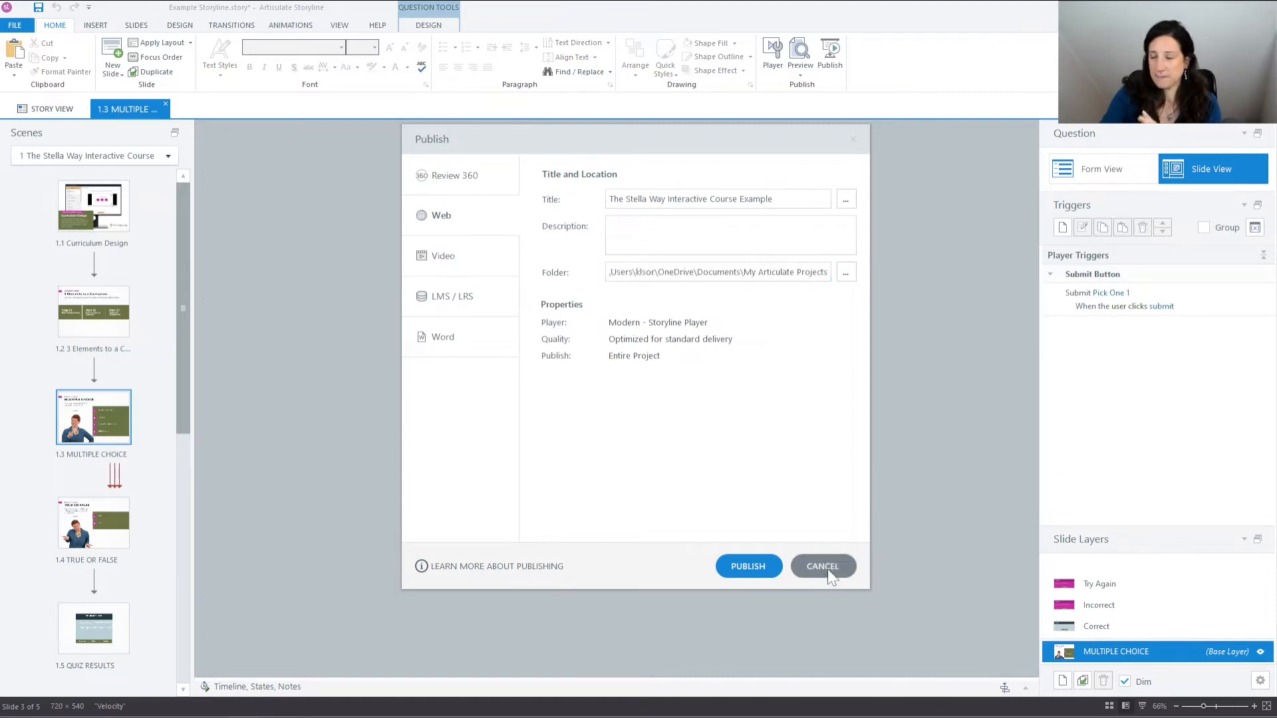
pyautogui.click(822, 565)
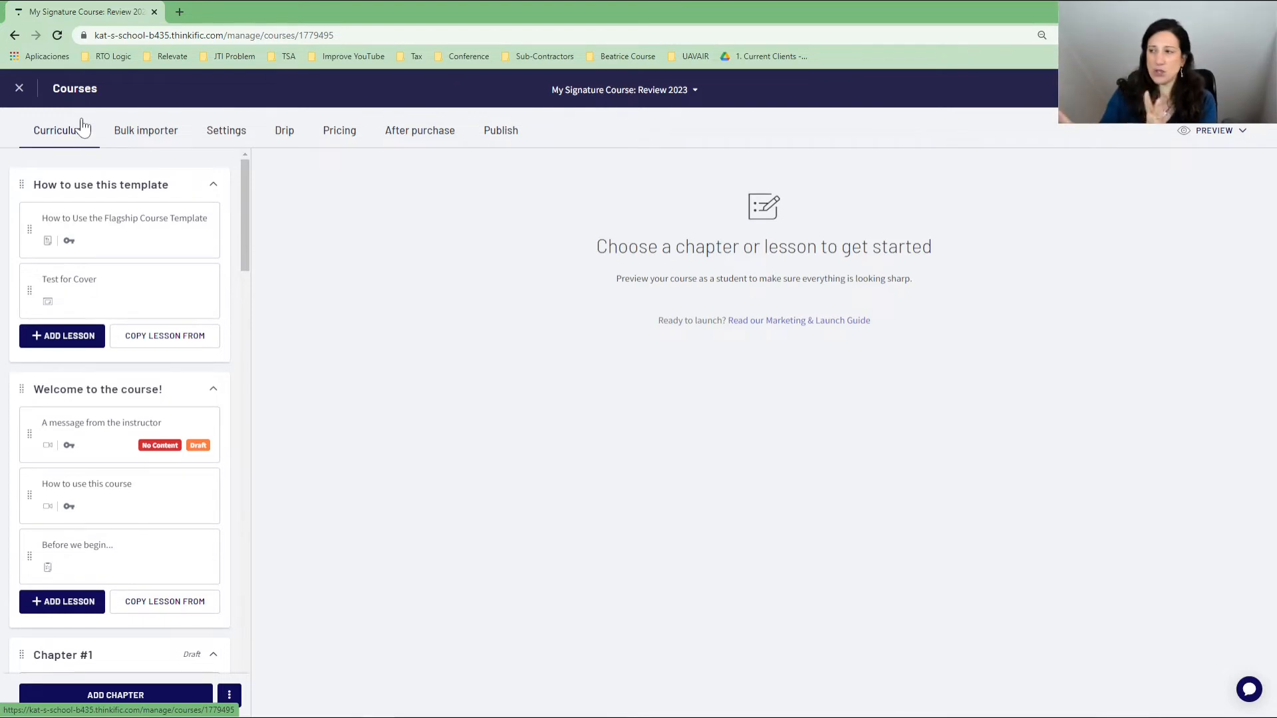
pyautogui.moveTo(33, 273)
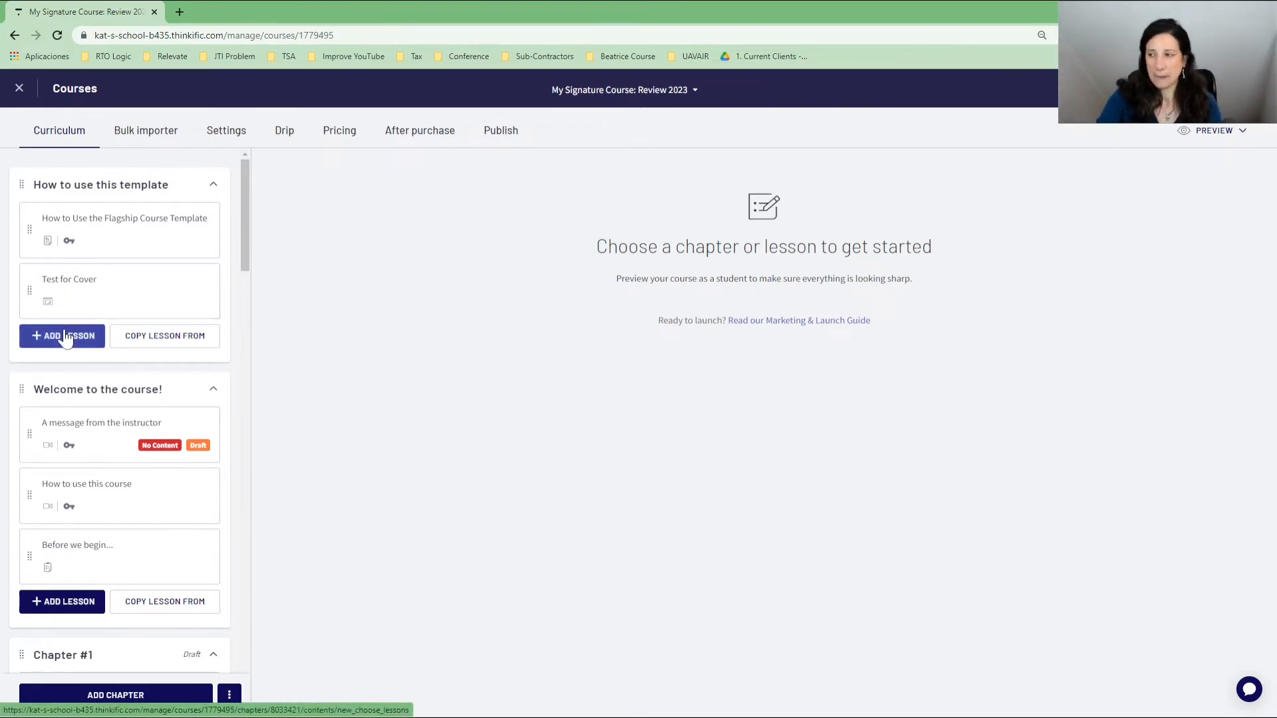
# Add a lesson under the 'How to use this template' chapter.
pyautogui.click(62, 335)
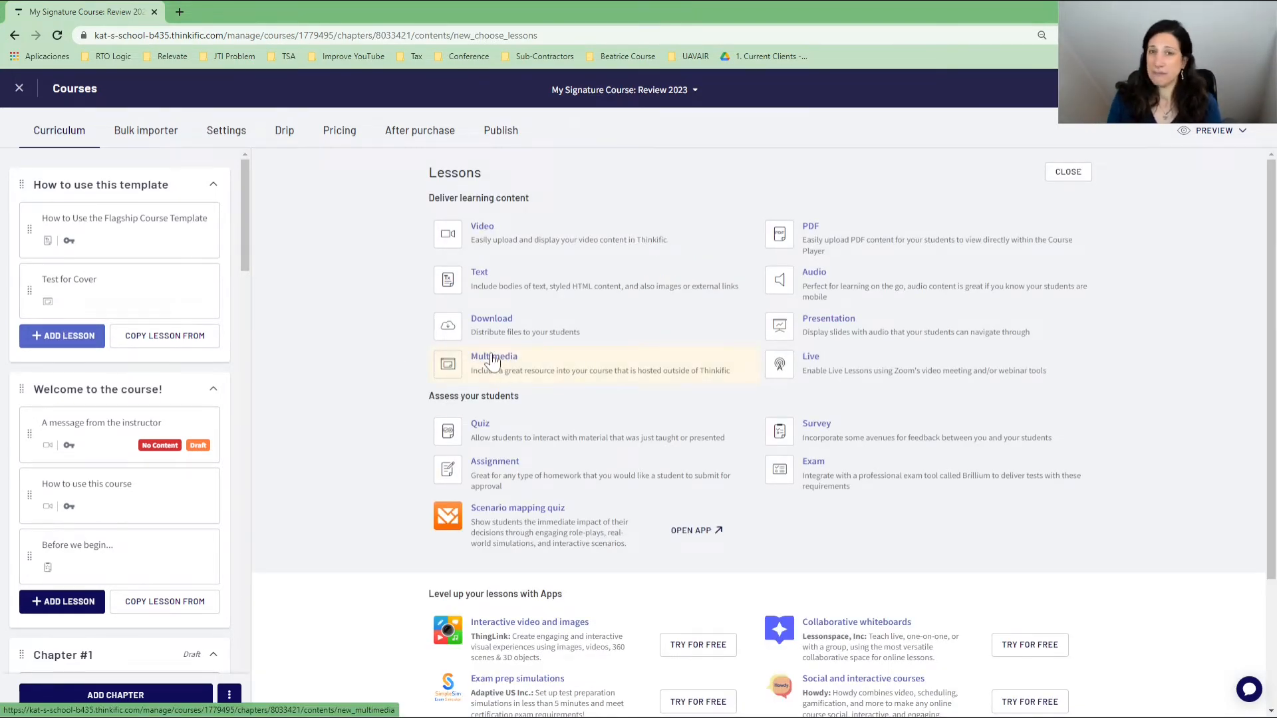
# Choose Multimedia as the new lesson type.
pyautogui.click(494, 362)
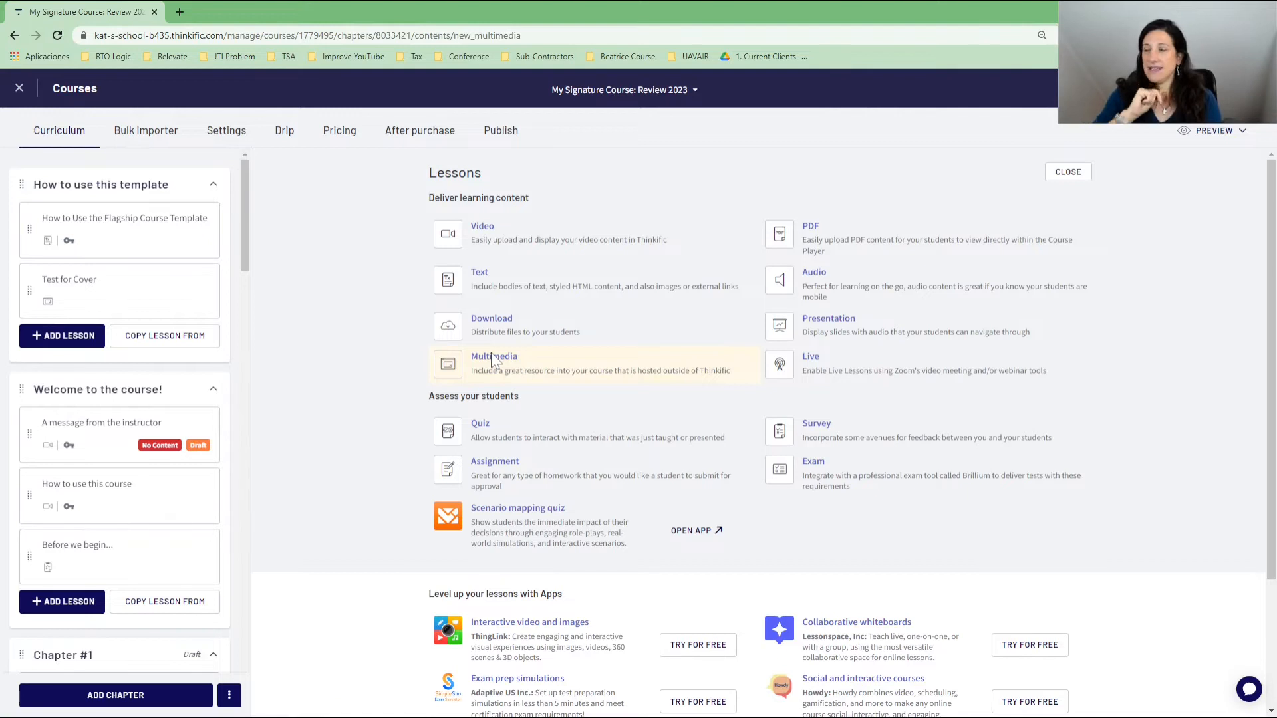
pyautogui.click(493, 356)
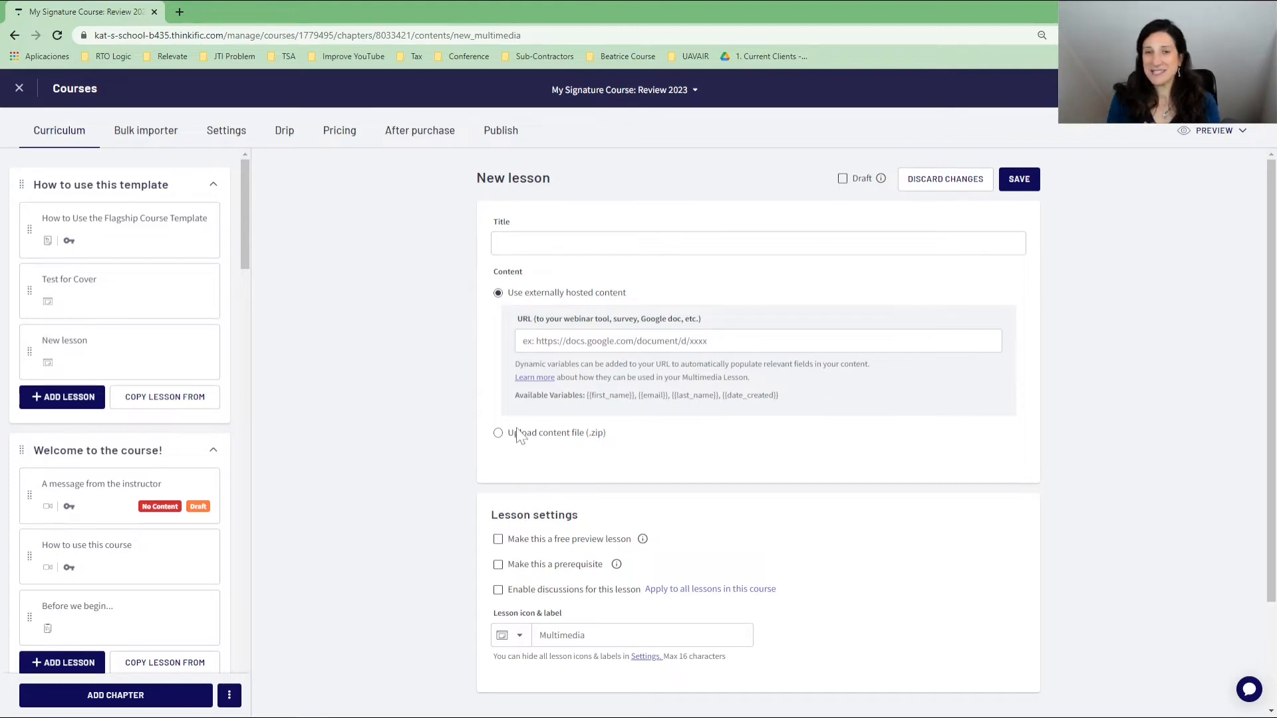
# Upload 'The Stella Way Interactive Course Example.zip' as the lesson's content file.
pyautogui.click(499, 432)
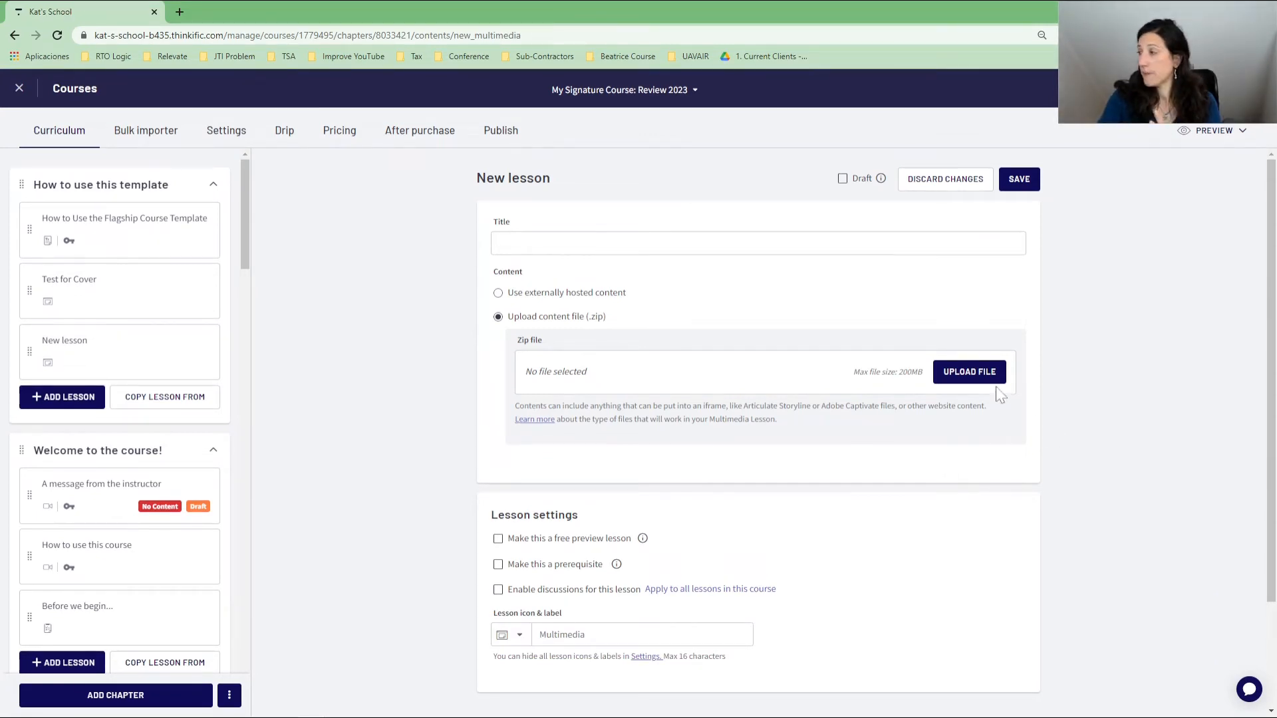
pyautogui.click(968, 371)
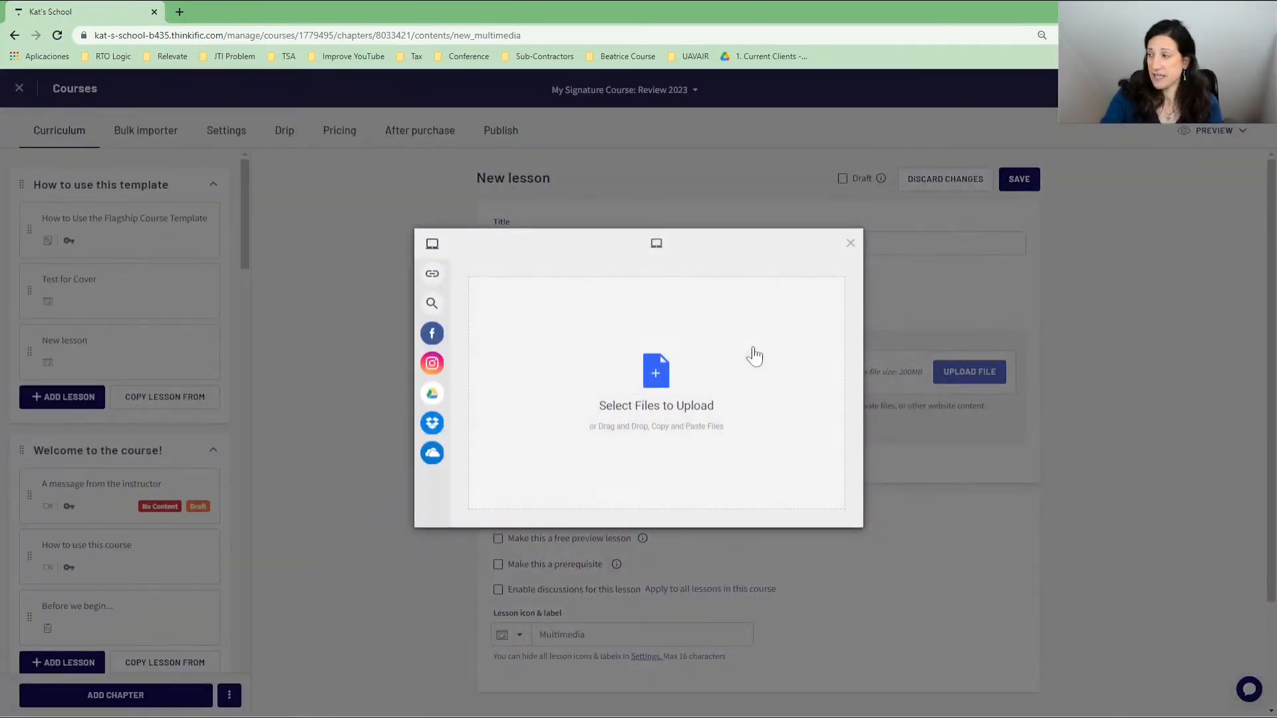
pyautogui.click(656, 371)
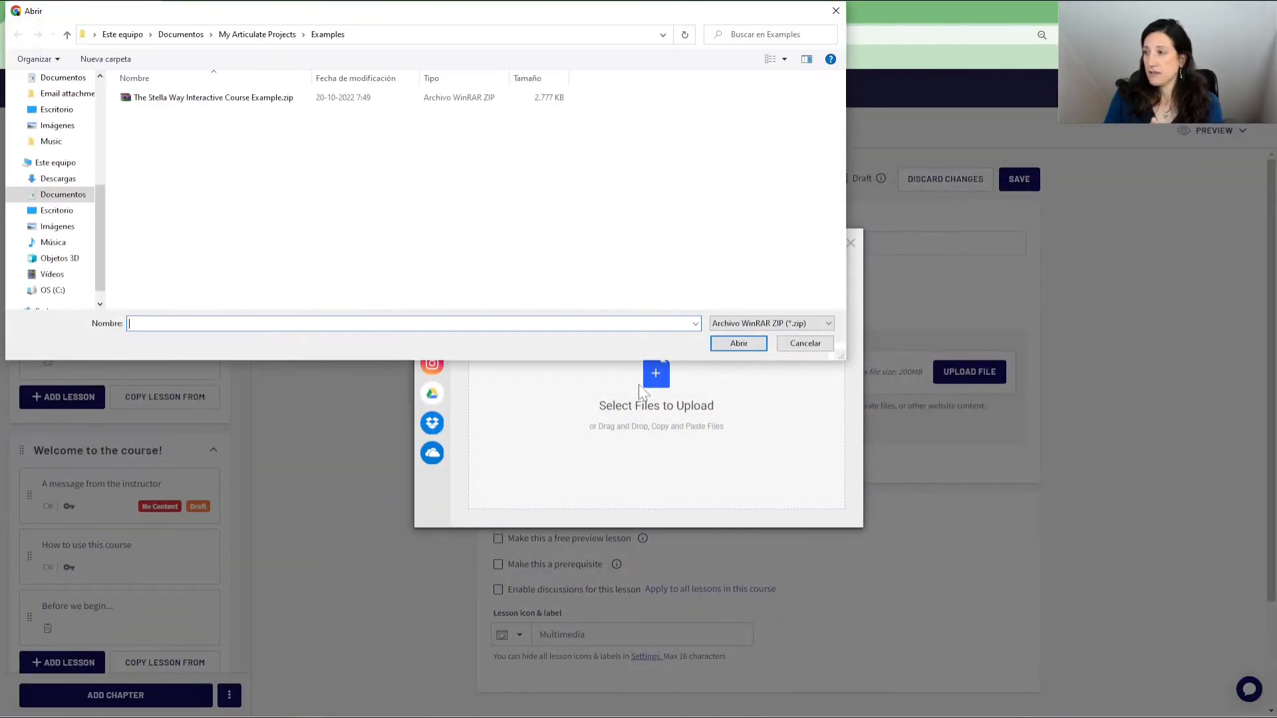
pyautogui.click(213, 97)
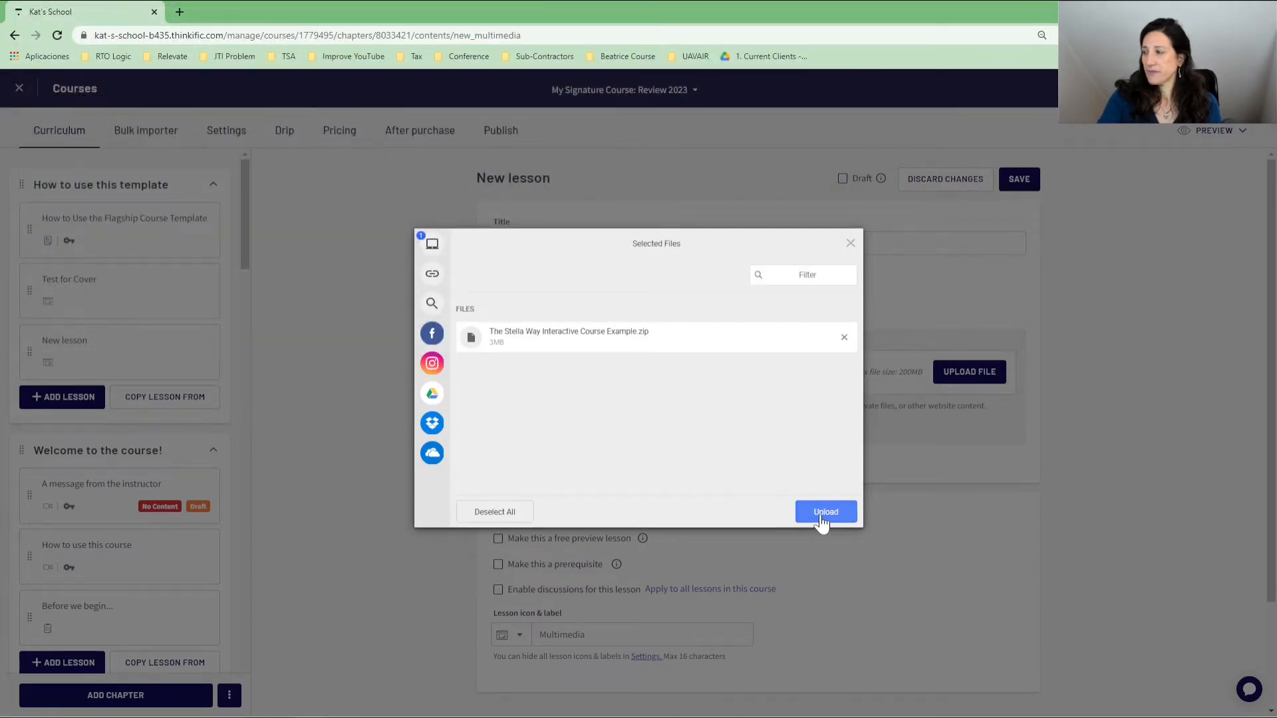
pyautogui.click(824, 512)
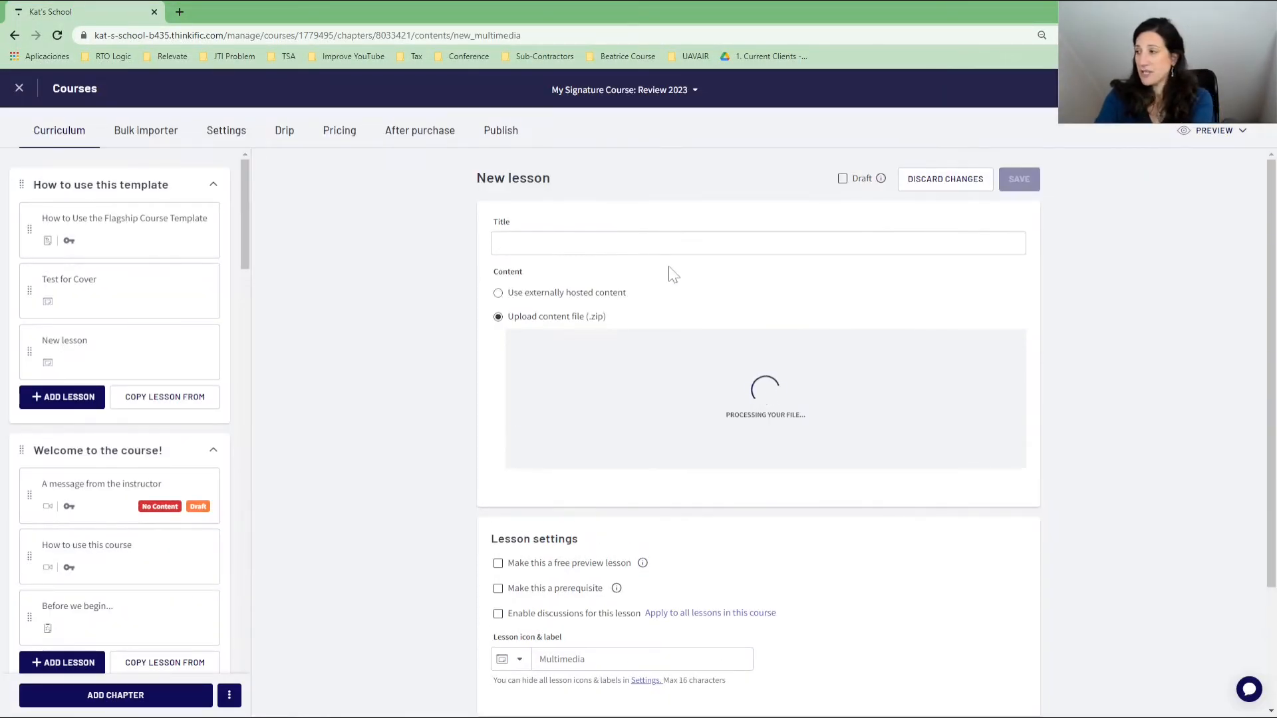
# Title the lesson 'Scorm Example' and save it after processing finishes.
pyautogui.write('sCORM')
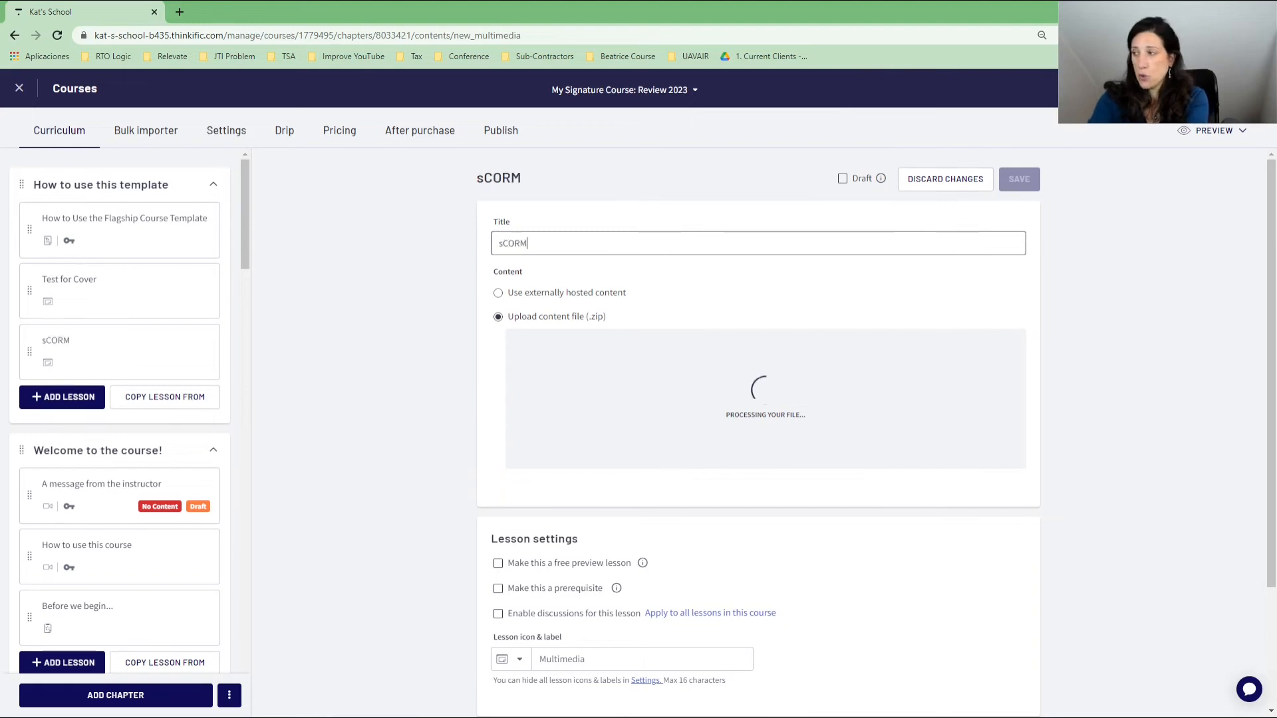
pyautogui.write('Scorm Exam')
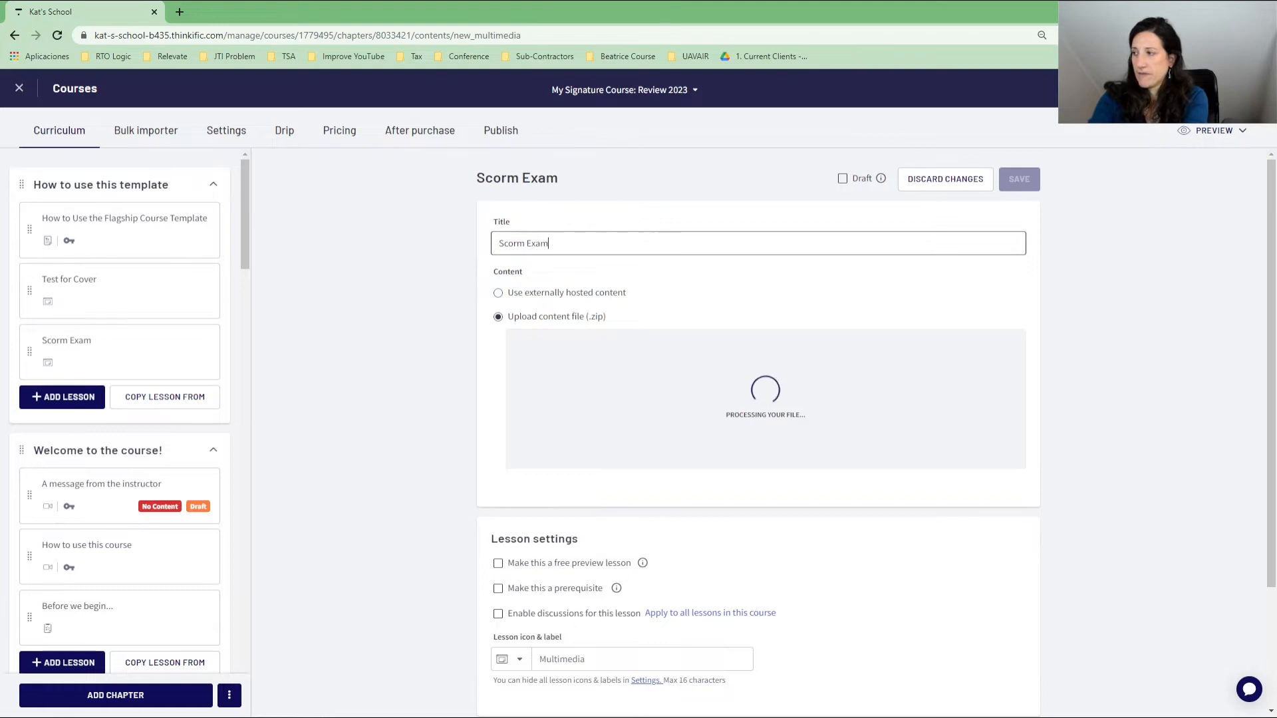
pyautogui.write('ple')
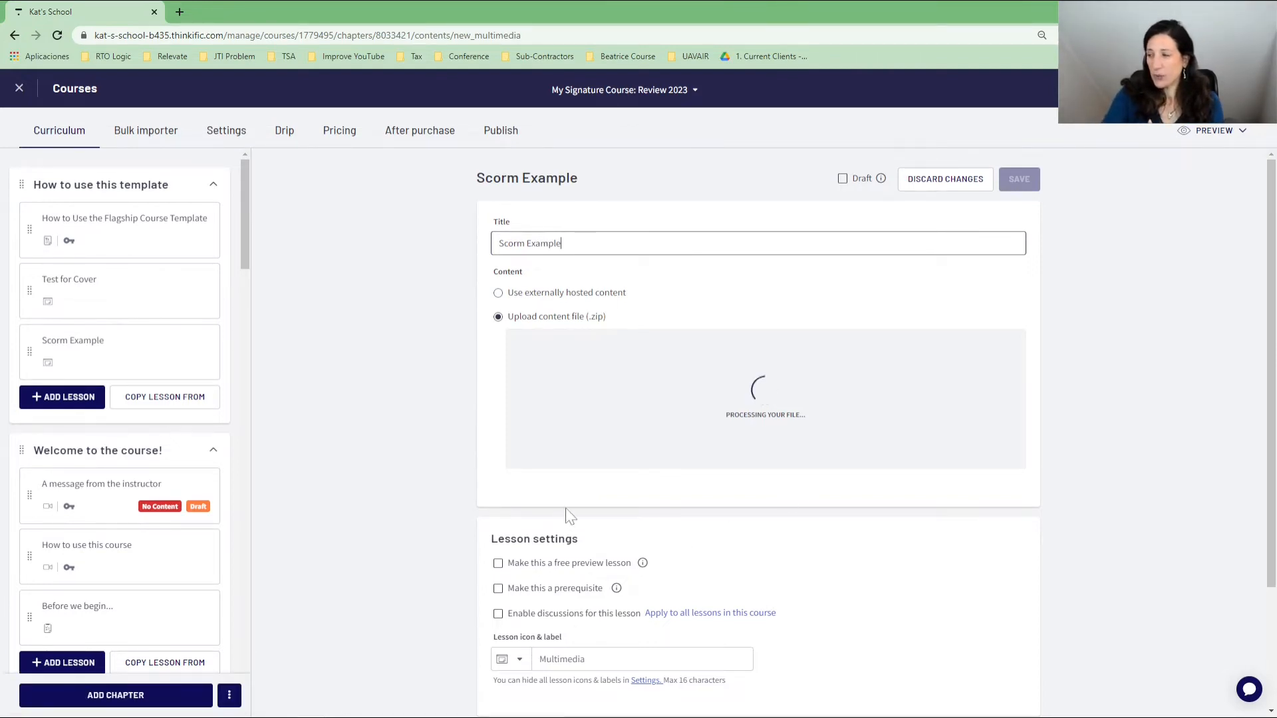
pyautogui.scroll(-3)
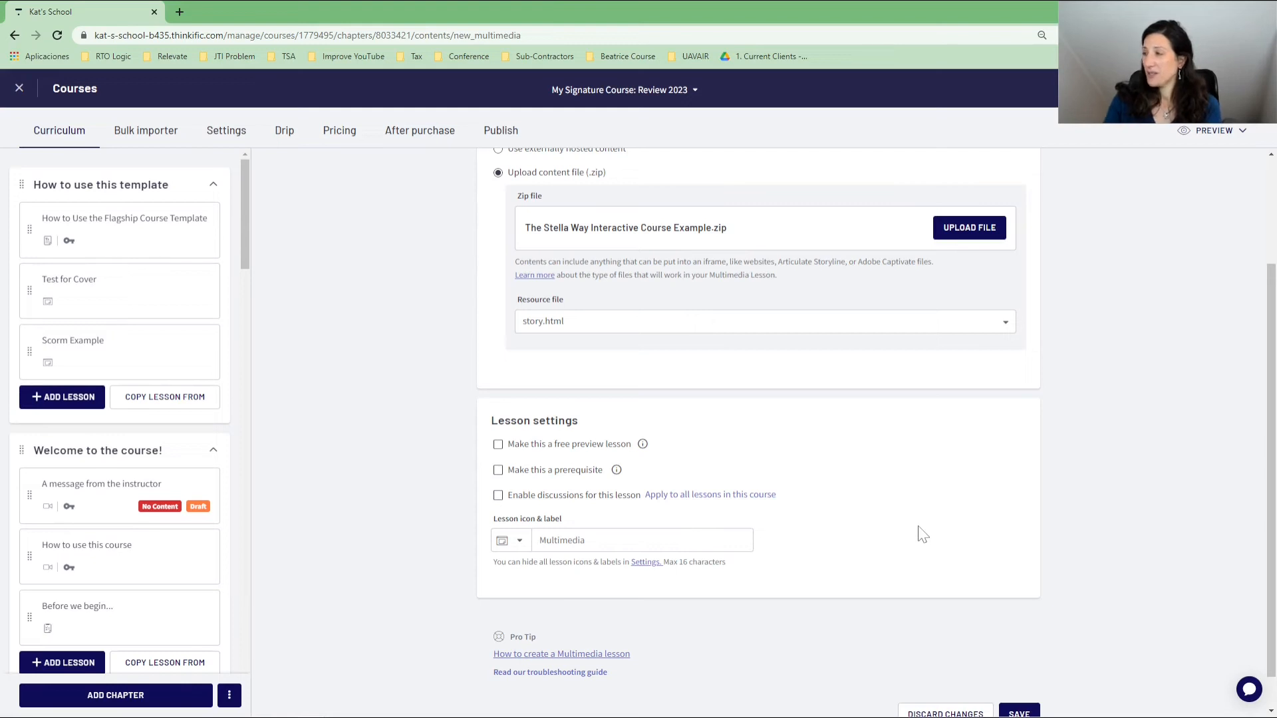
pyautogui.scroll(-3)
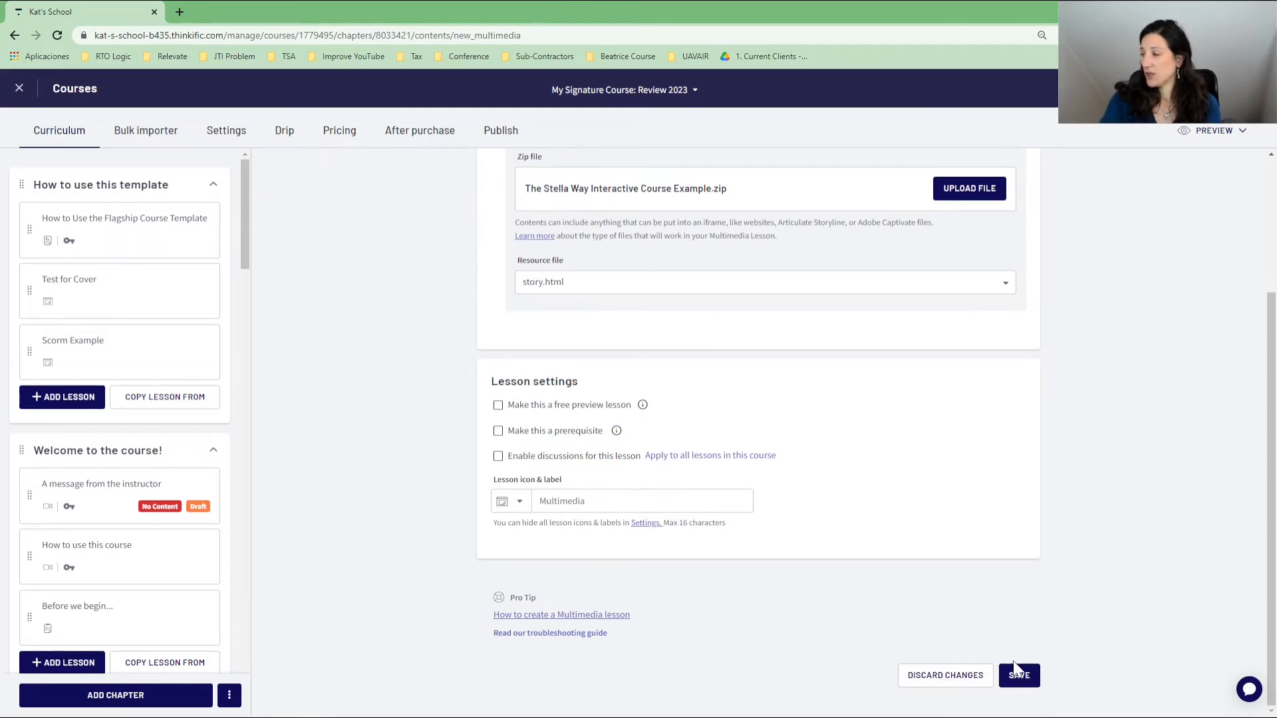
pyautogui.click(1019, 675)
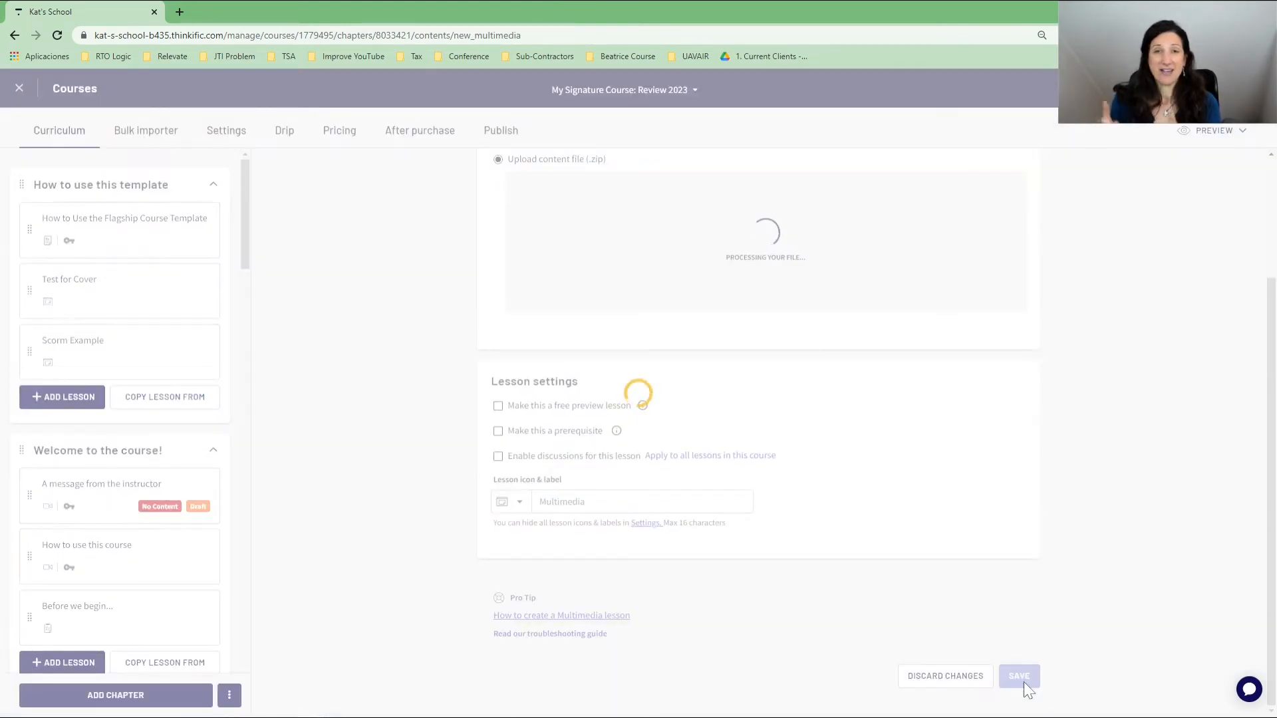
pyautogui.click(1018, 676)
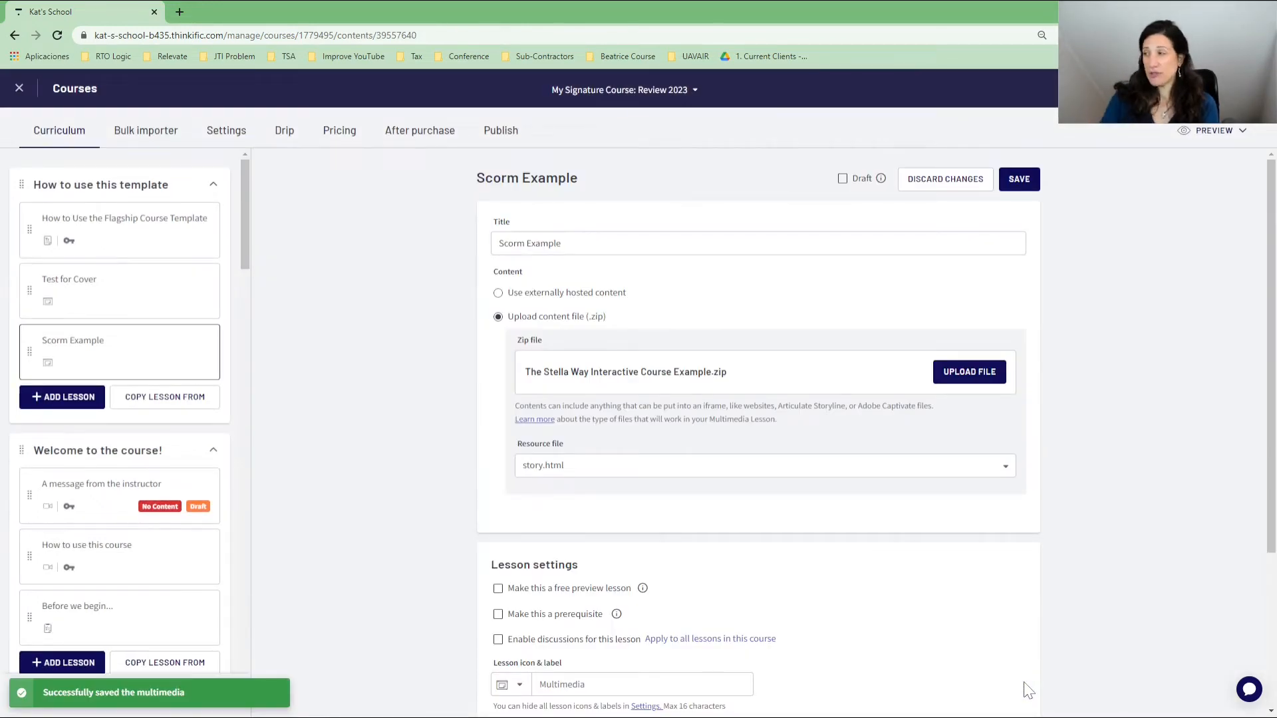
# Preview the course as an enrolled student and open the Scorm Example lesson.
pyautogui.click(1213, 131)
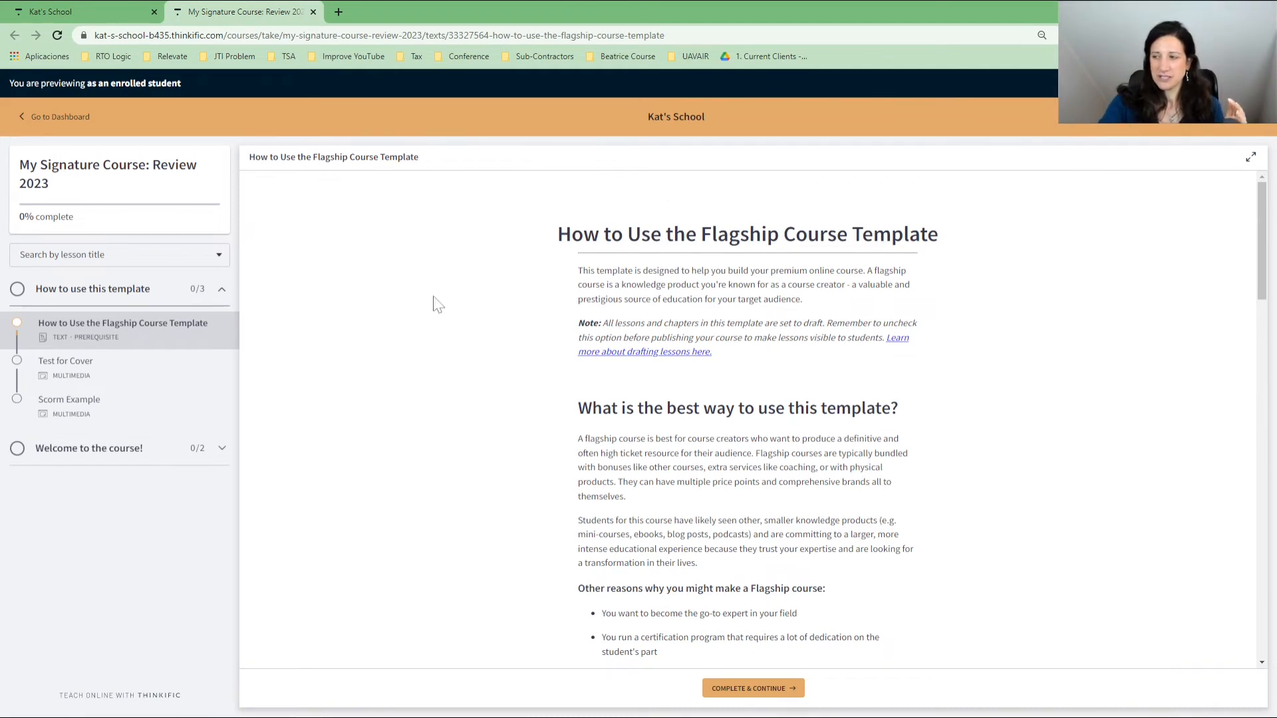
pyautogui.click(69, 399)
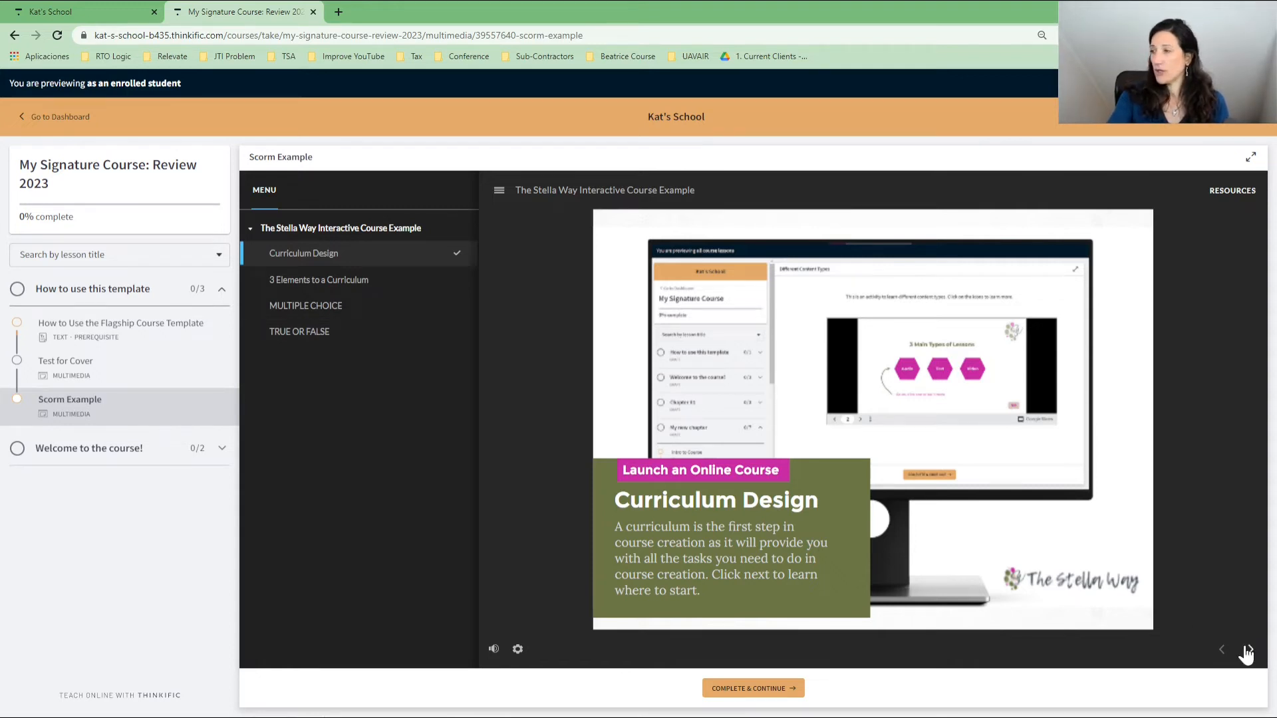
# Advance the player to '3 Elements to a Curriculum', toggle the slide menu, and try the MULTIPLE CHOICE entry.
pyautogui.click(1250, 649)
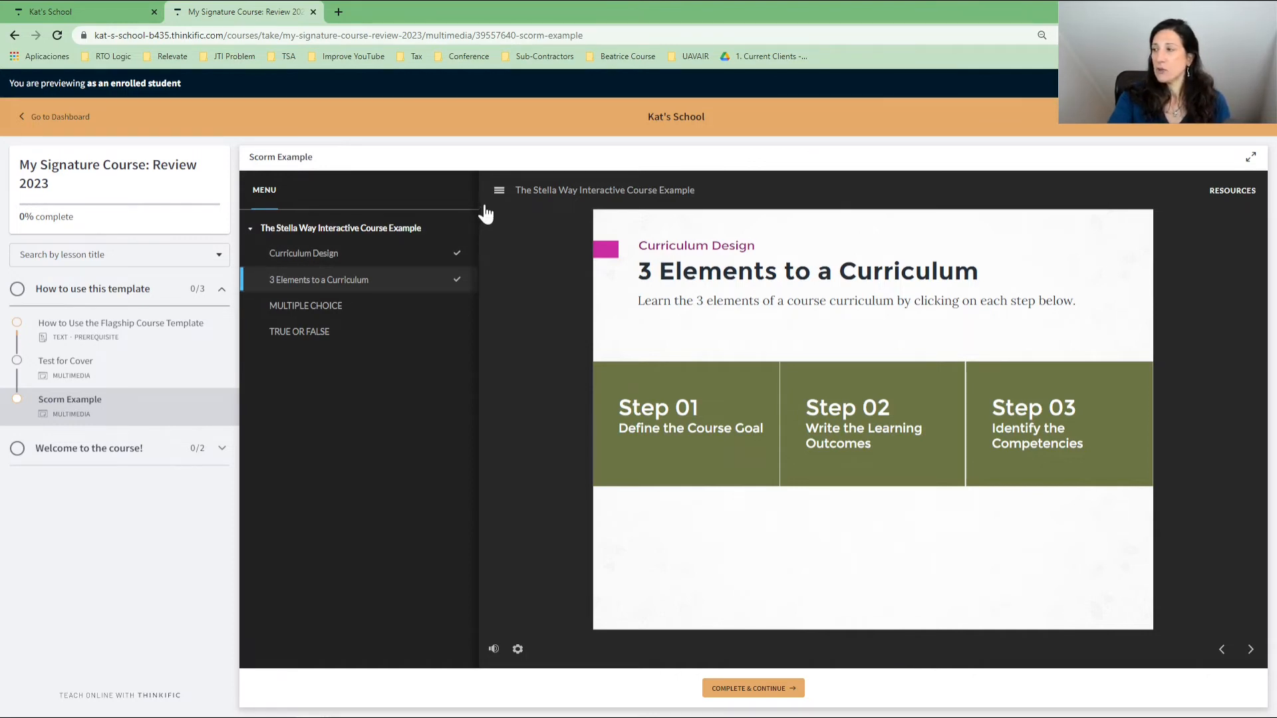
pyautogui.click(498, 190)
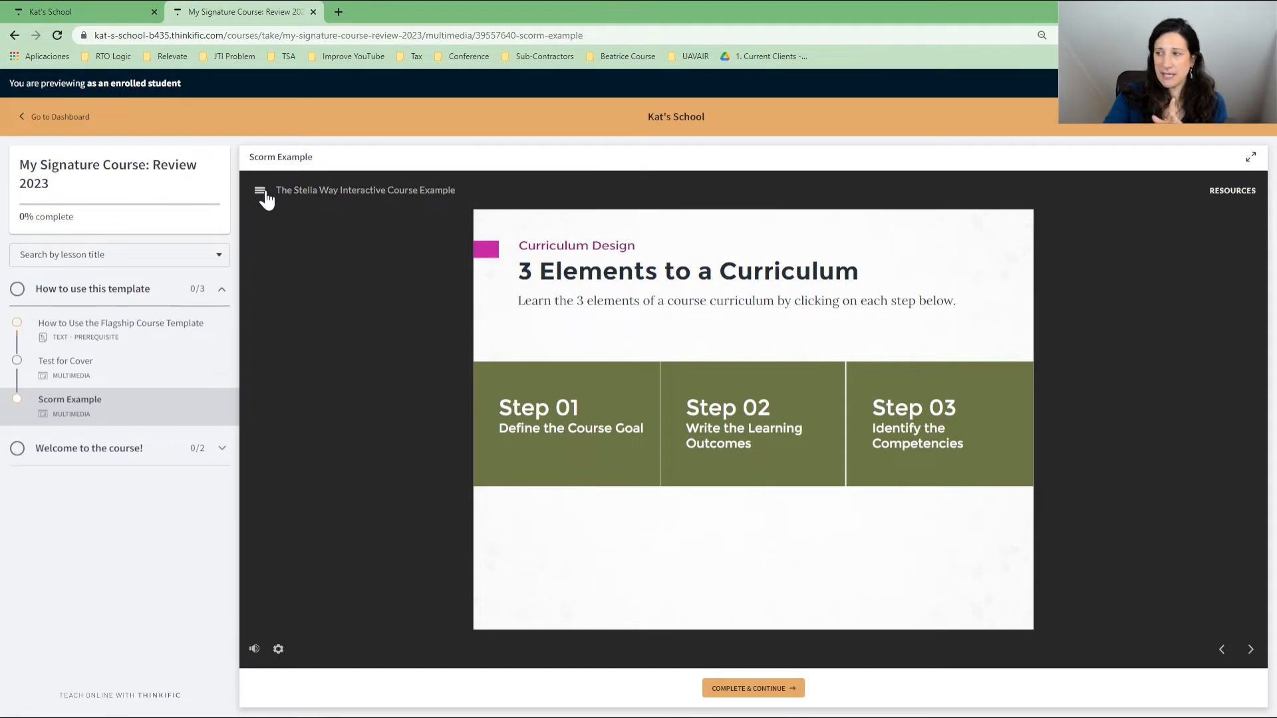
pyautogui.click(262, 189)
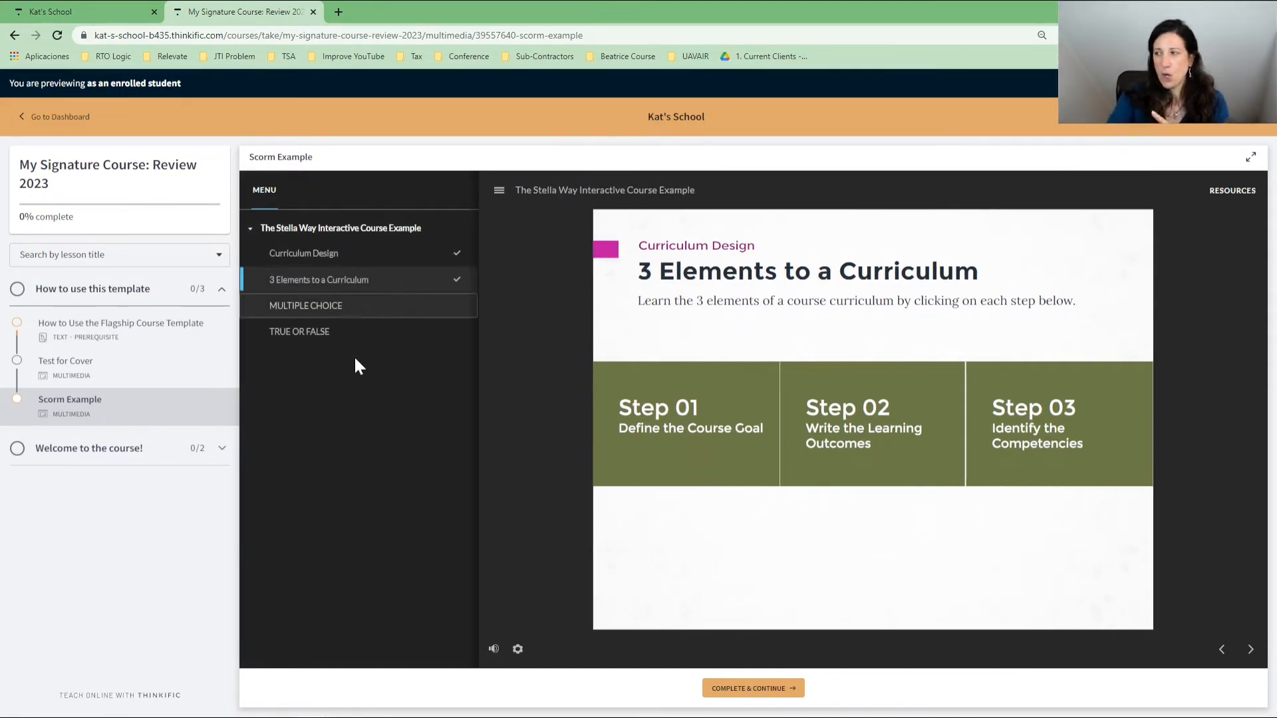
pyautogui.moveTo(316, 316)
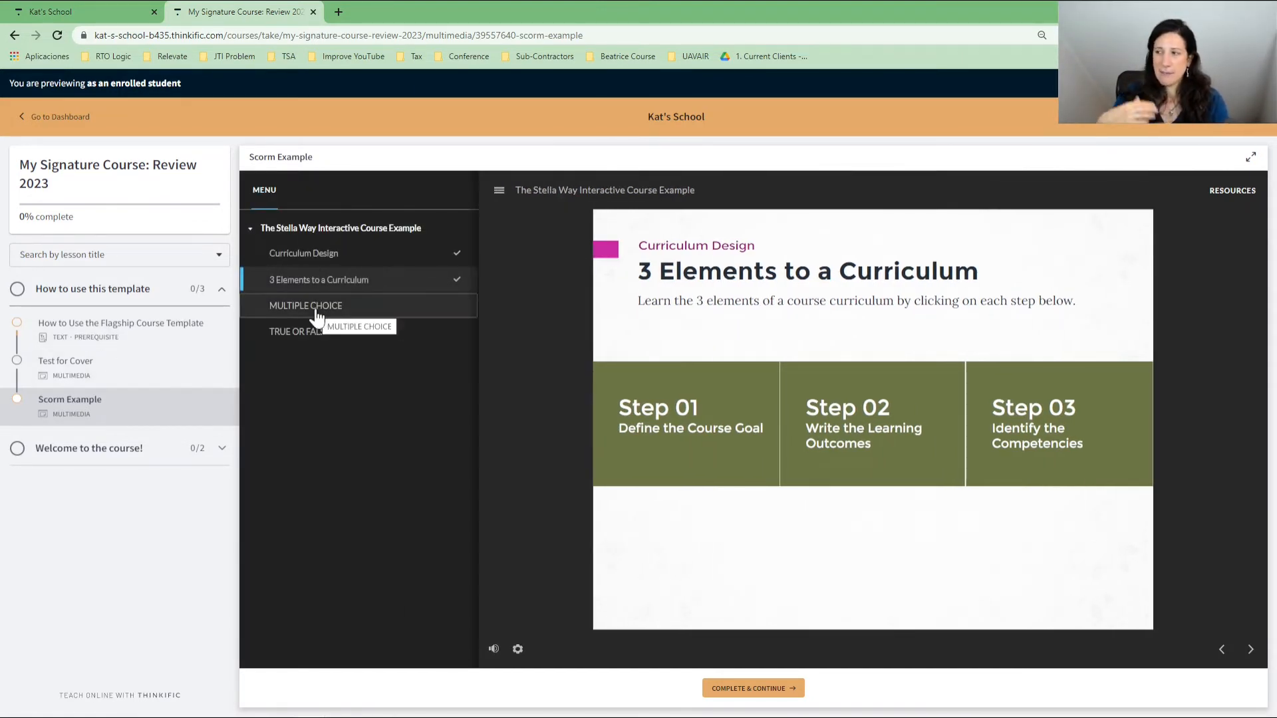
pyautogui.click(685, 424)
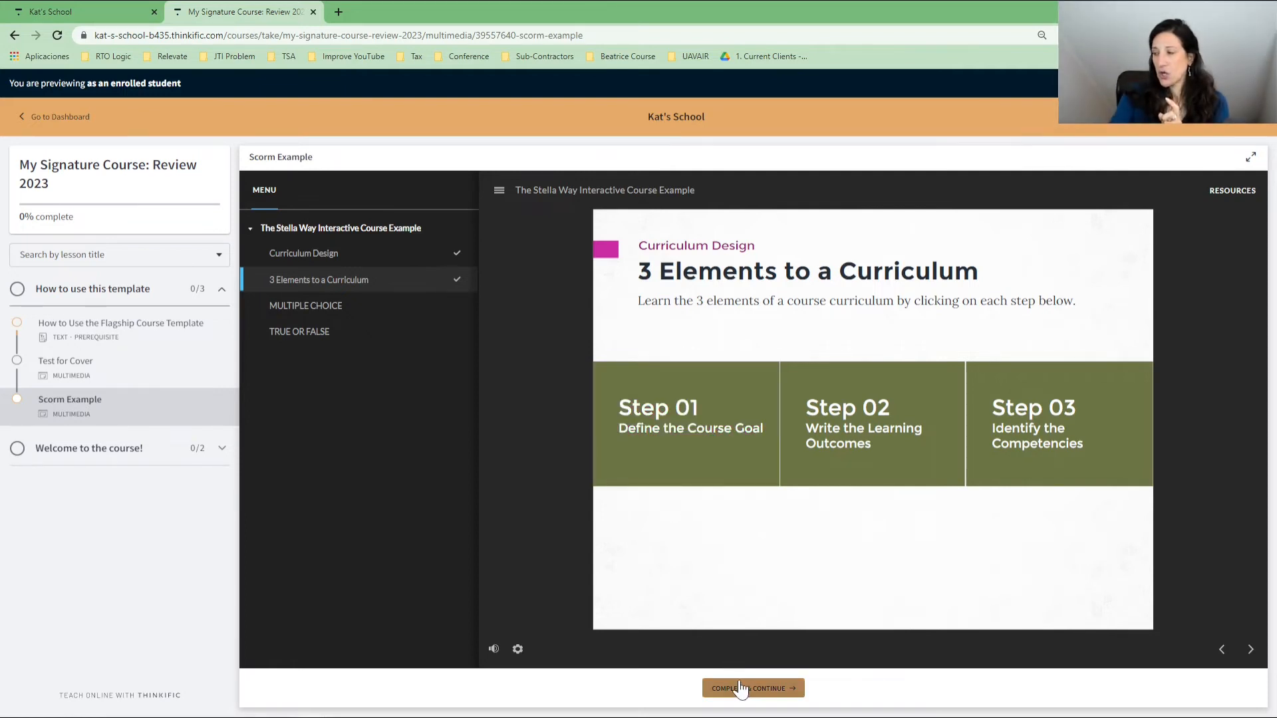
pyautogui.moveTo(721, 676)
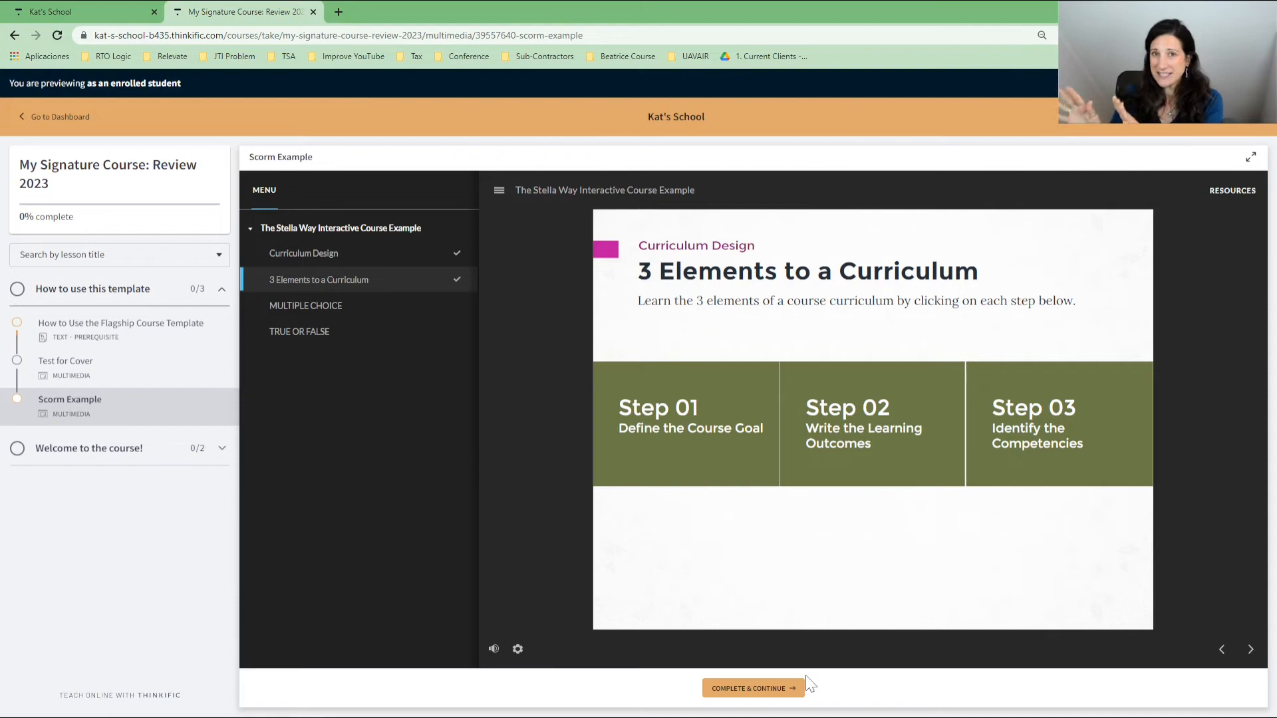
# Click Complete & Continue and click in the slide as the player returns to Curriculum Design.
pyautogui.click(685, 423)
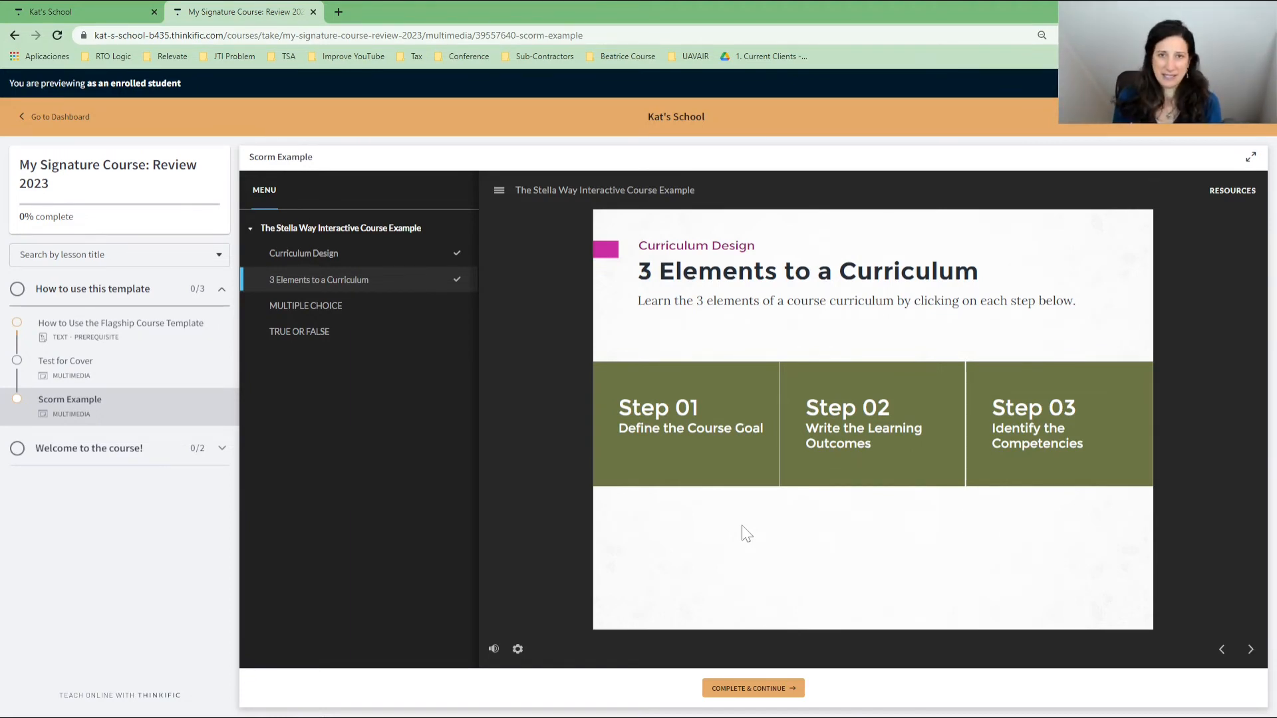
pyautogui.moveTo(679, 685)
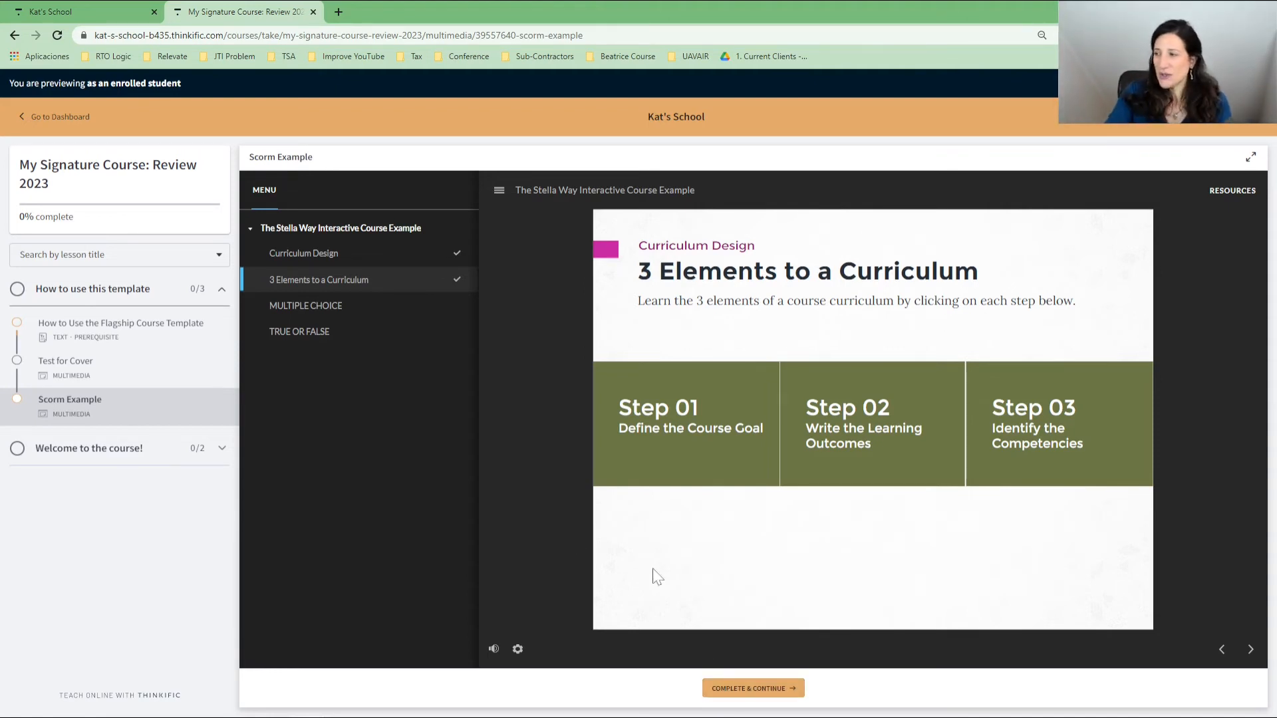
pyautogui.click(303, 252)
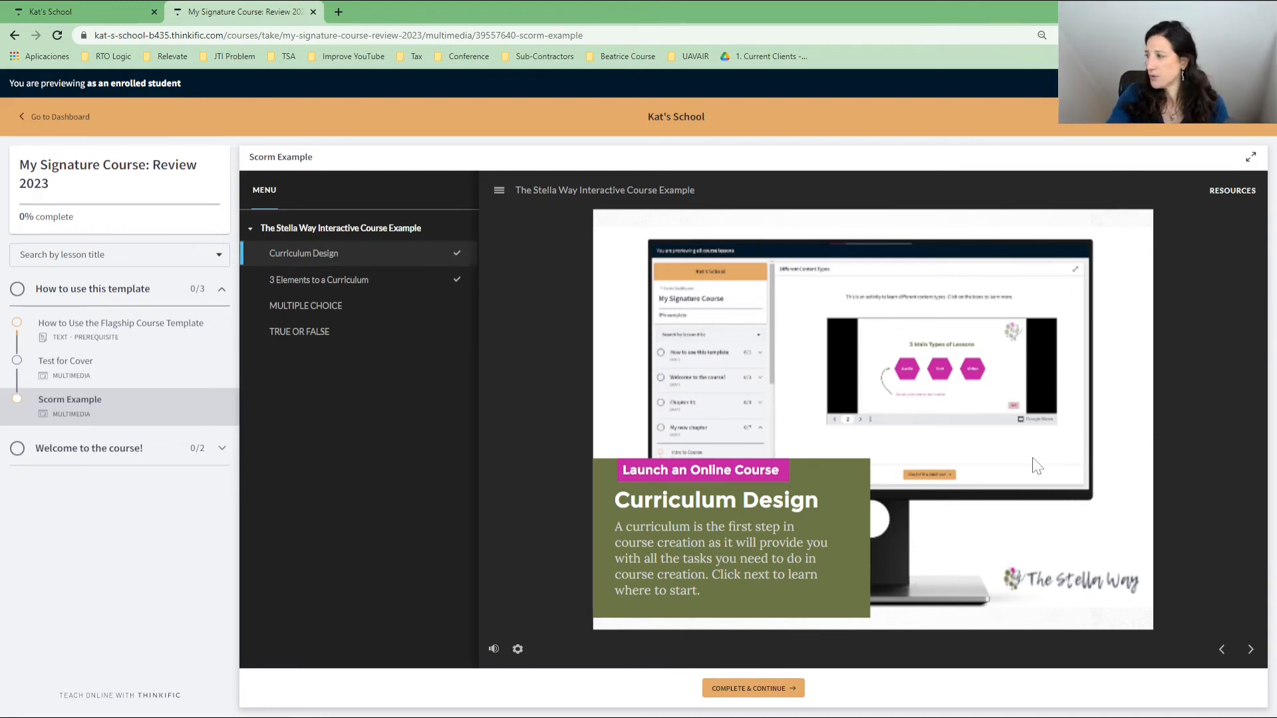
pyautogui.moveTo(1237, 637)
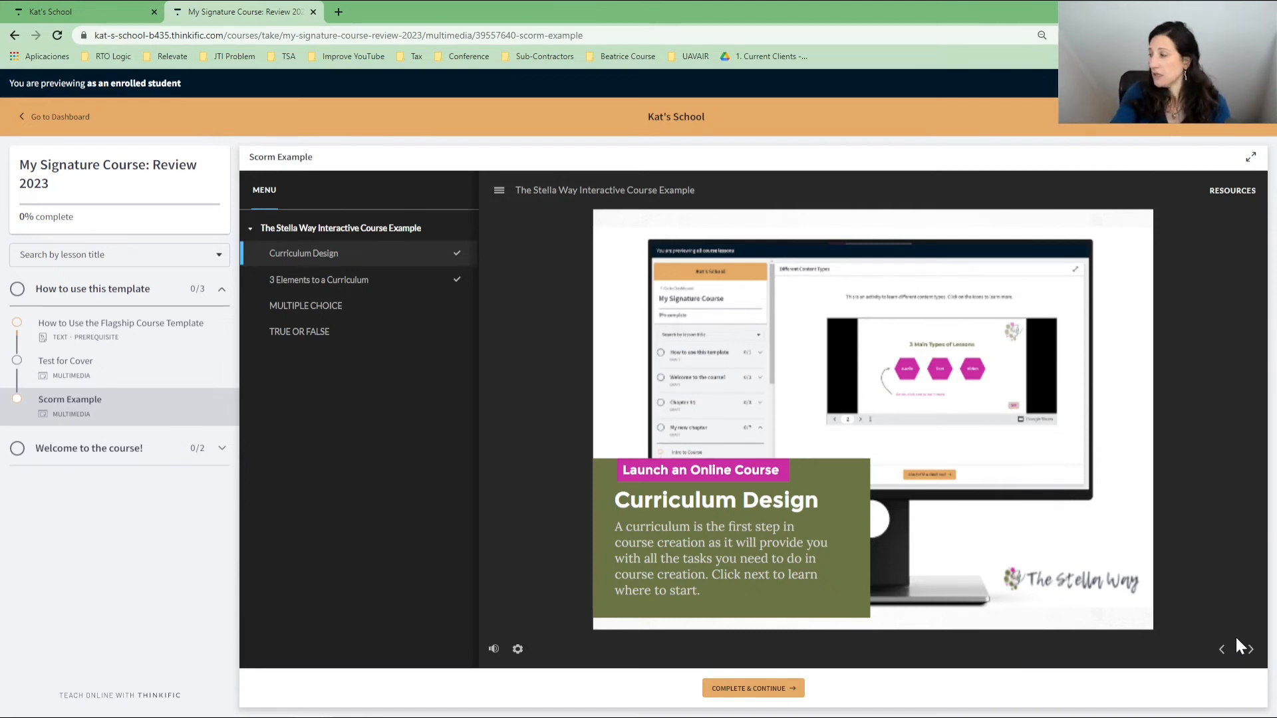
pyautogui.moveTo(1205, 629)
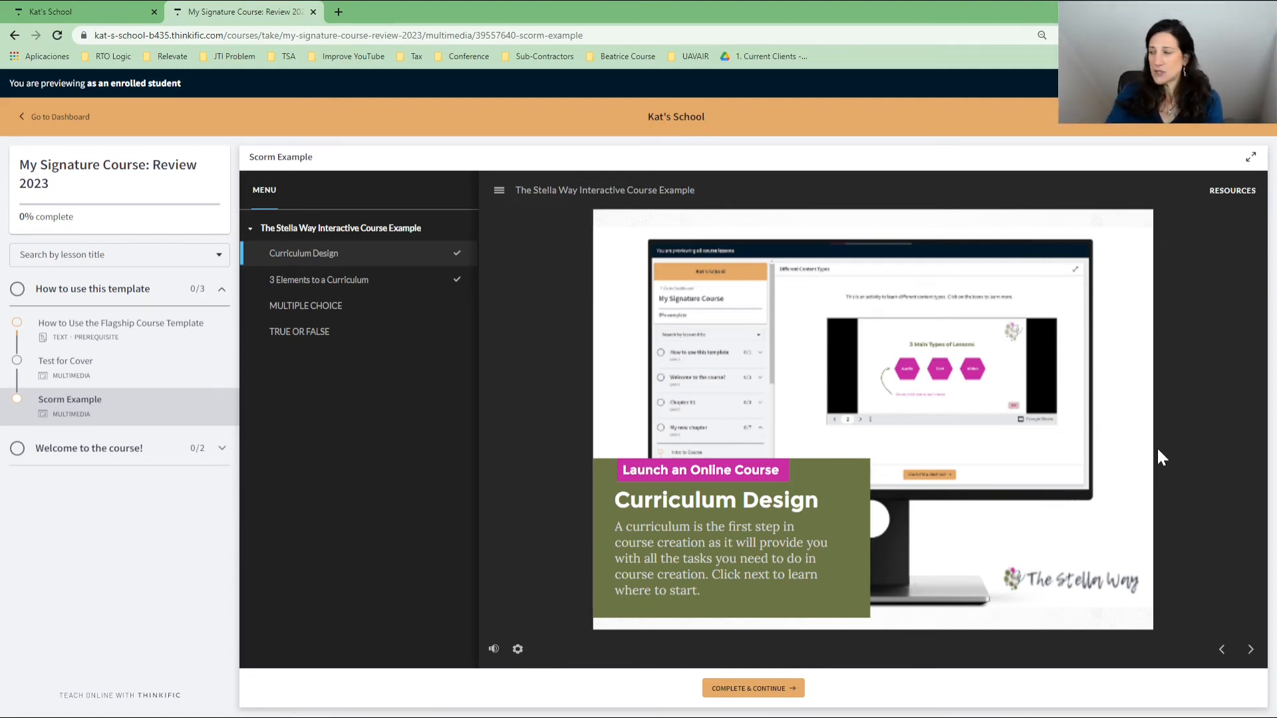
pyautogui.moveTo(961, 458)
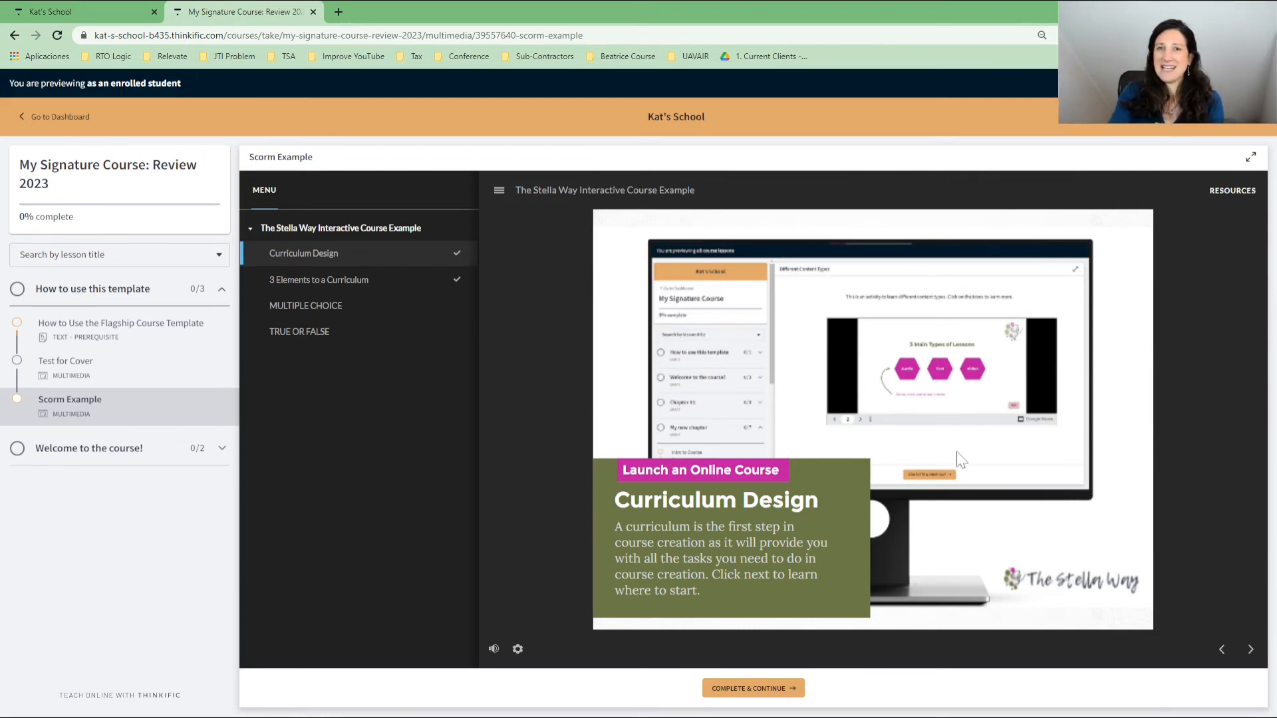
pyautogui.moveTo(754, 334)
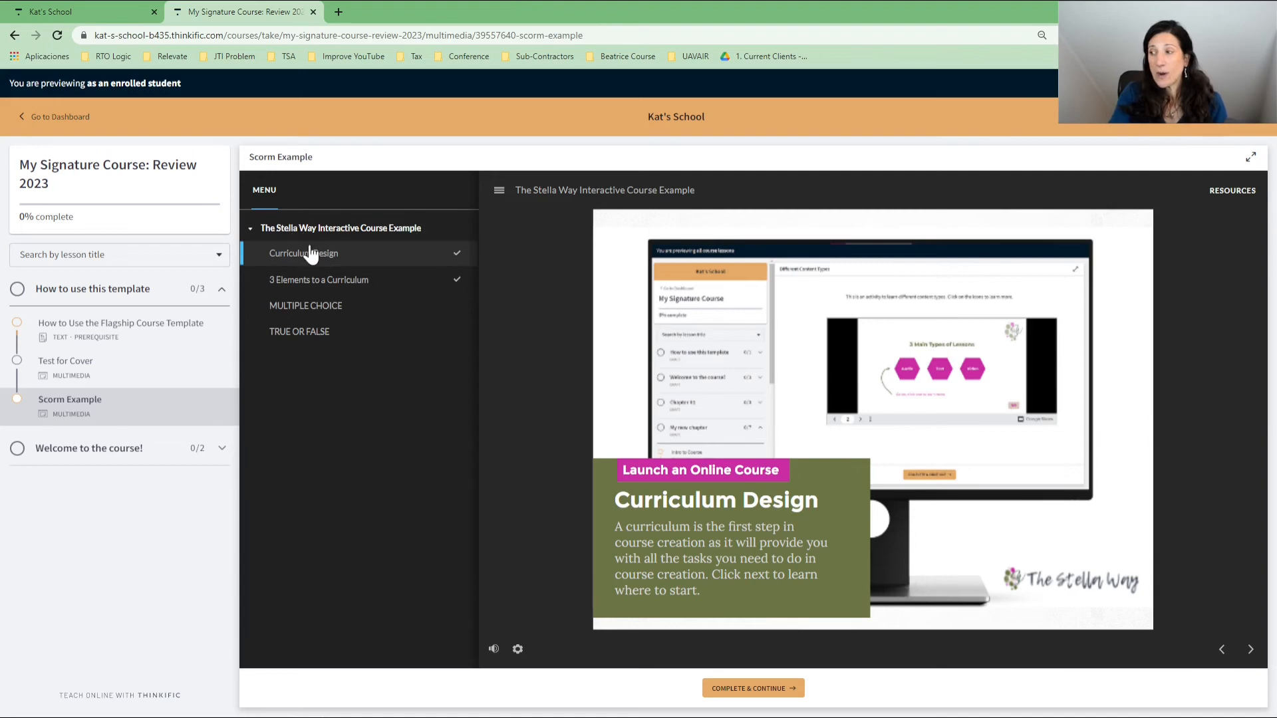
pyautogui.moveTo(327, 361)
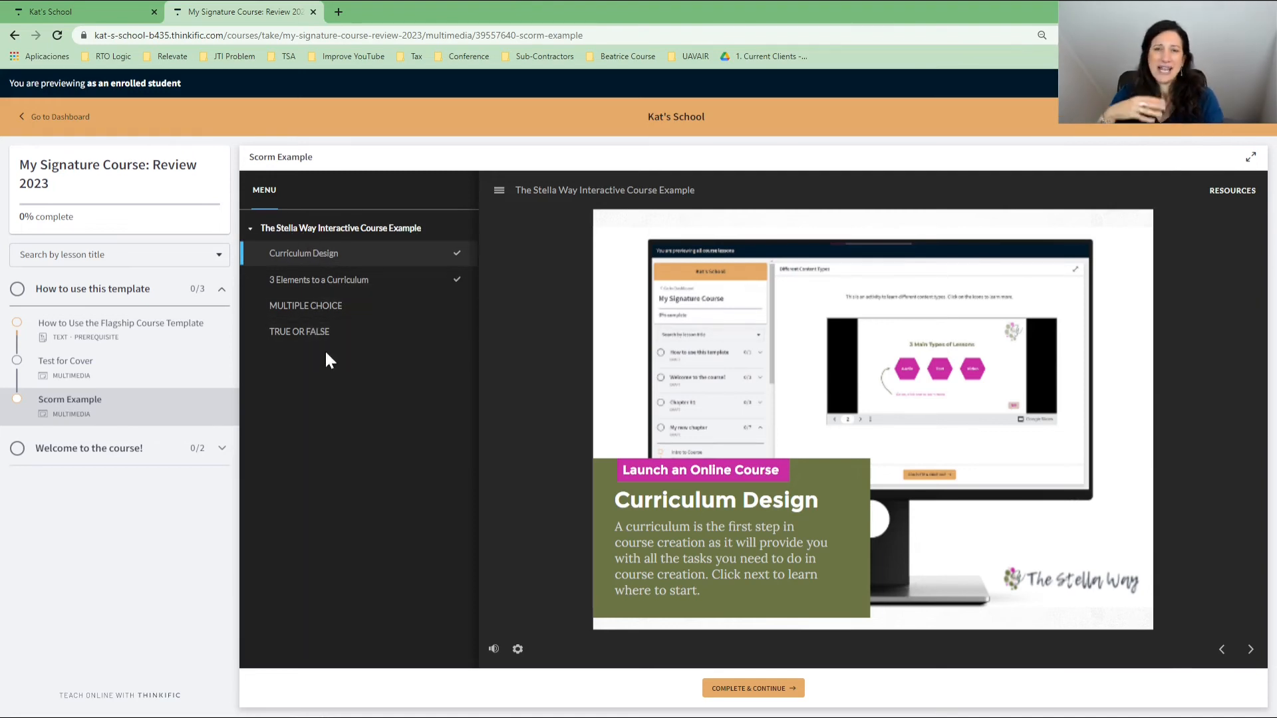